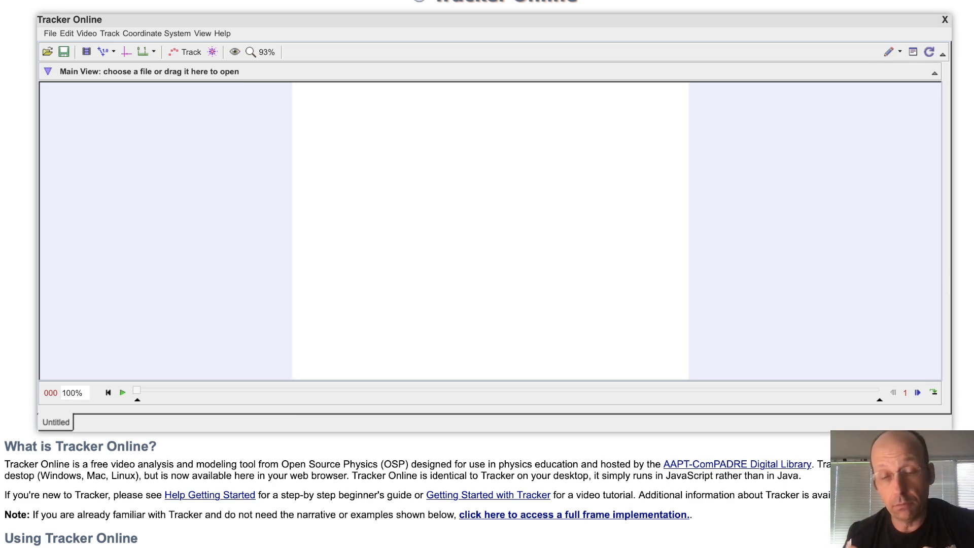
{"action": "mouse_move", "coordinate": [852, 12]}
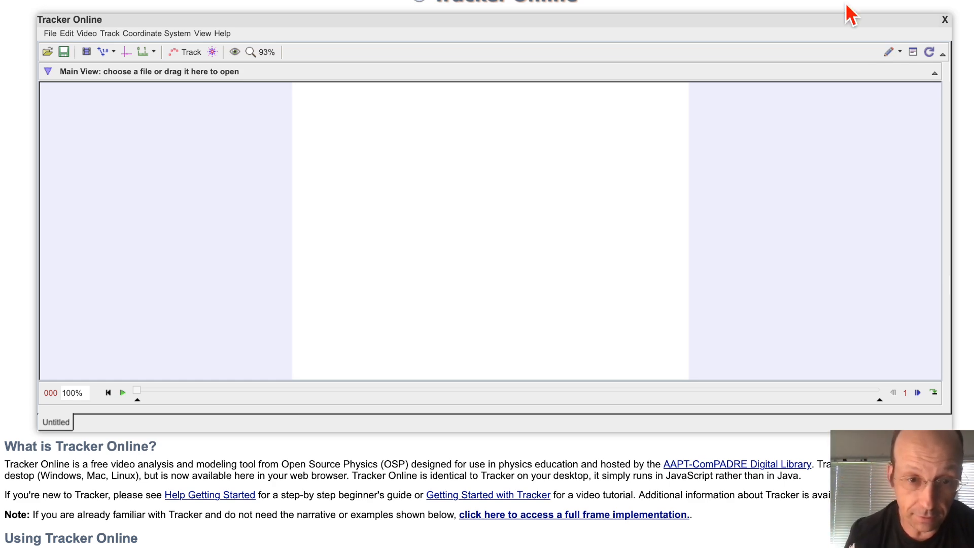
Scroll through the chalkboard ball-toss video, advancing it to frame 23
{"action": "scroll", "scroll_direction": "down", "scroll_amount": 3}
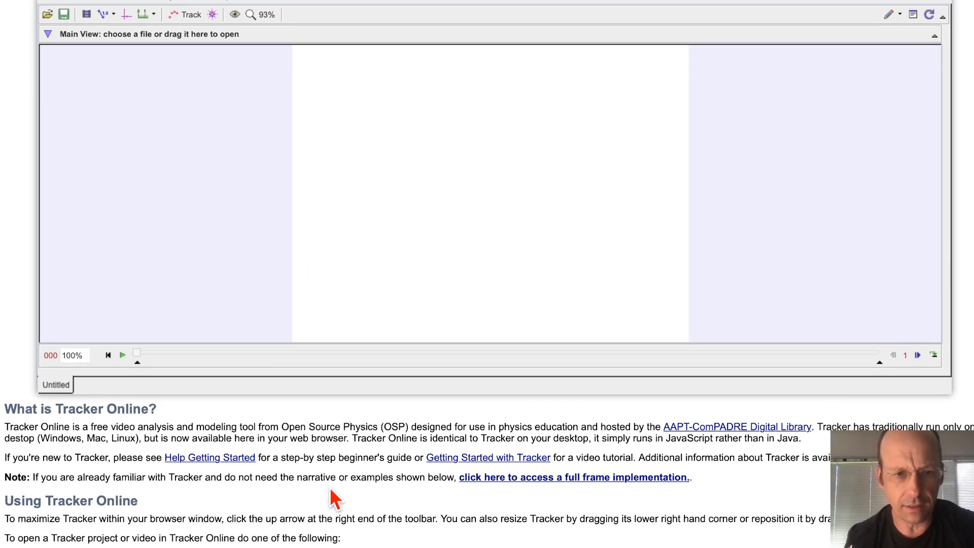
{"action": "scroll", "scroll_direction": "down", "scroll_amount": 3}
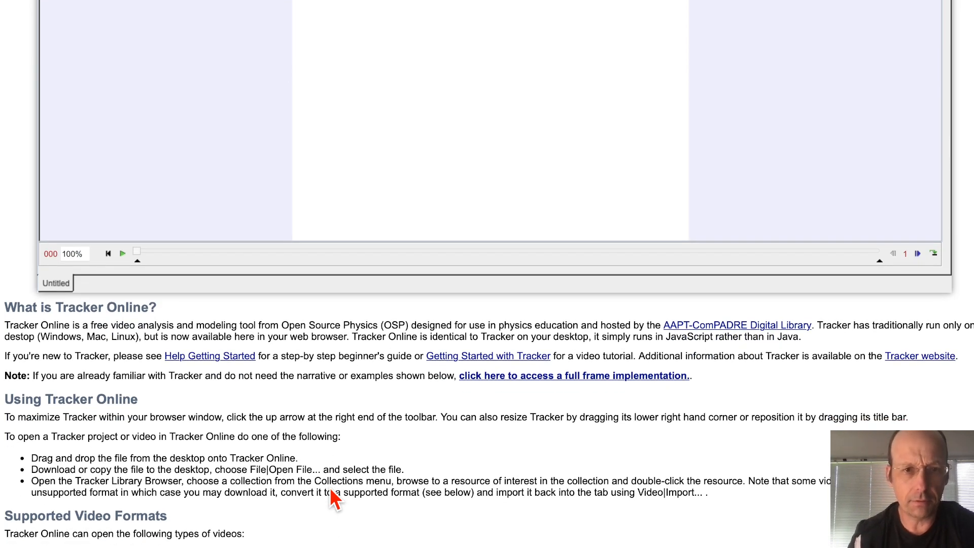
{"action": "mouse_move", "coordinate": [334, 503]}
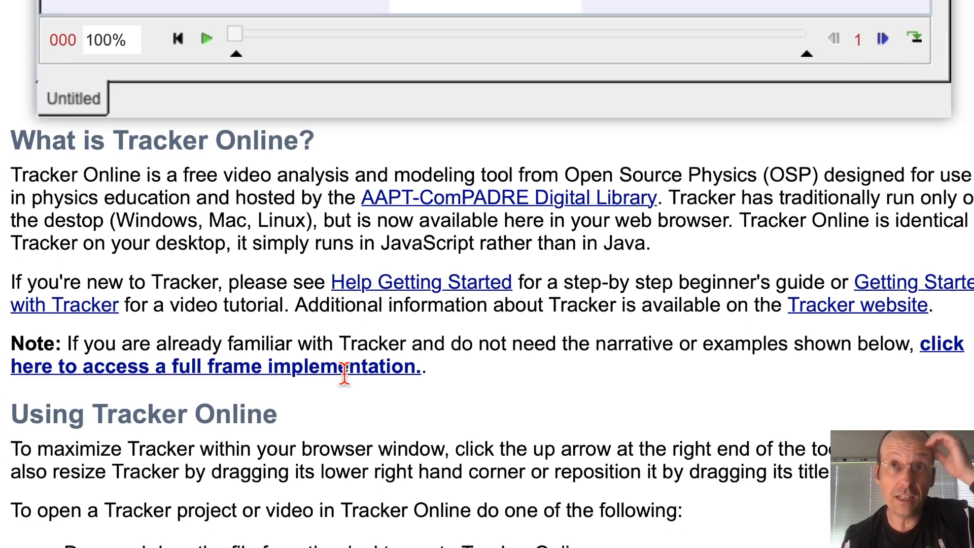
{"action": "scroll", "scroll_direction": "down", "scroll_amount": 3}
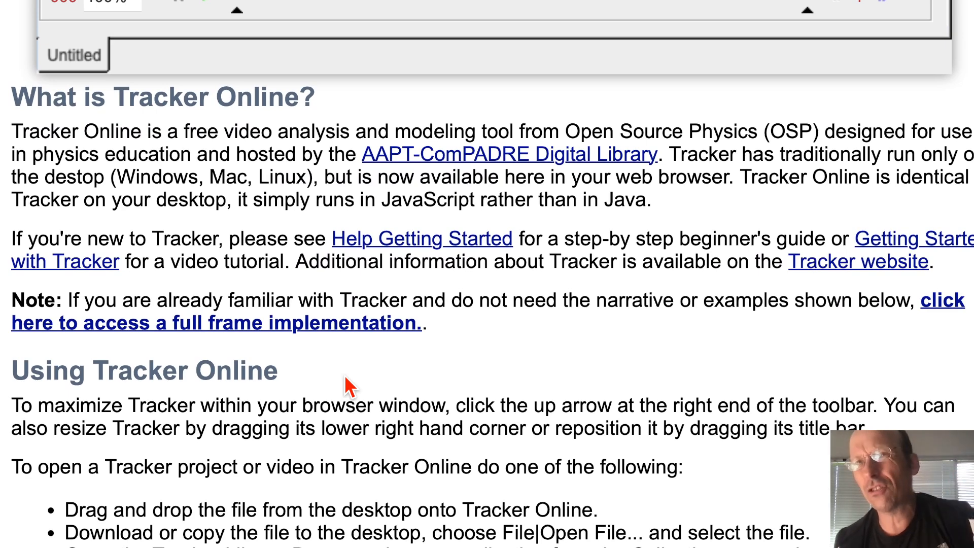
{"action": "scroll", "scroll_direction": "down", "scroll_amount": 3}
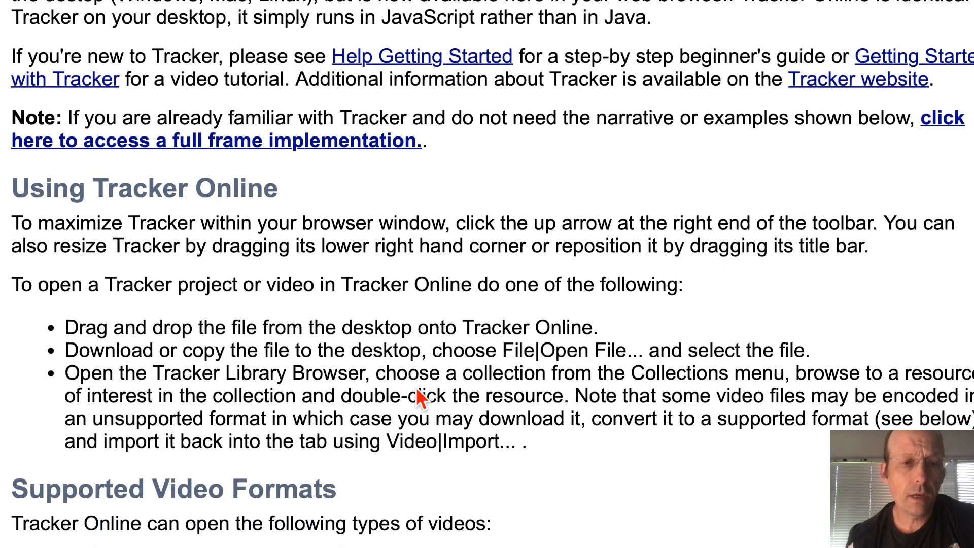
{"action": "scroll", "scroll_direction": "down", "scroll_amount": 3}
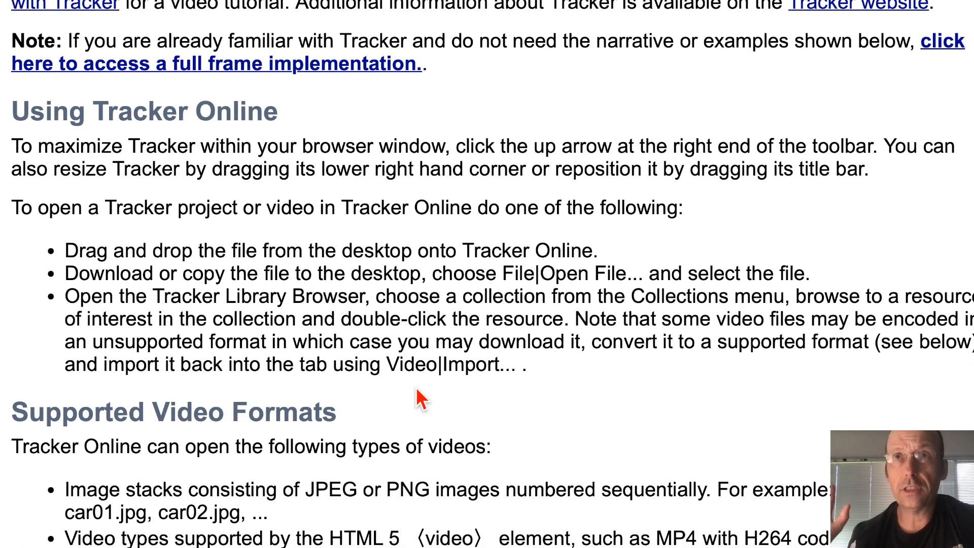
{"action": "scroll", "scroll_direction": "down", "scroll_amount": 3}
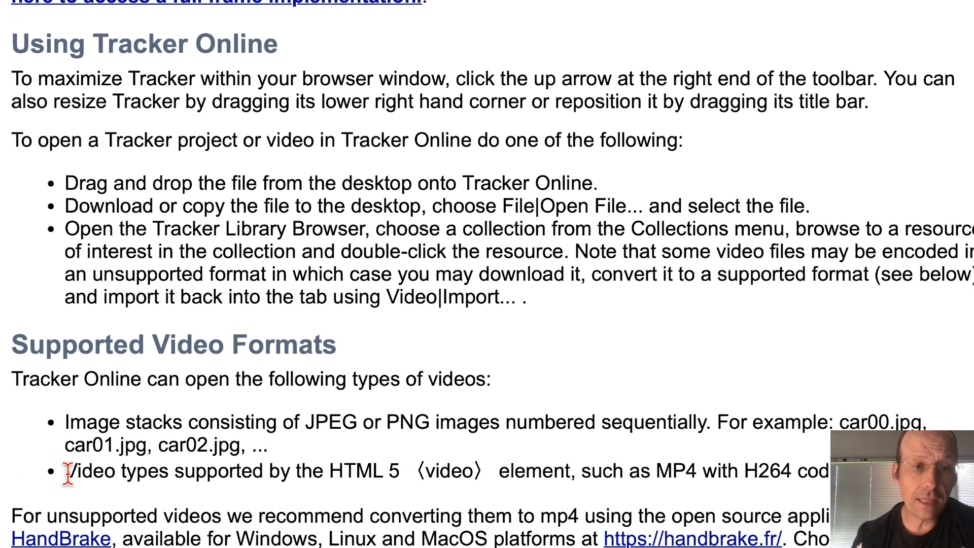
{"action": "mouse_move", "coordinate": [363, 471]}
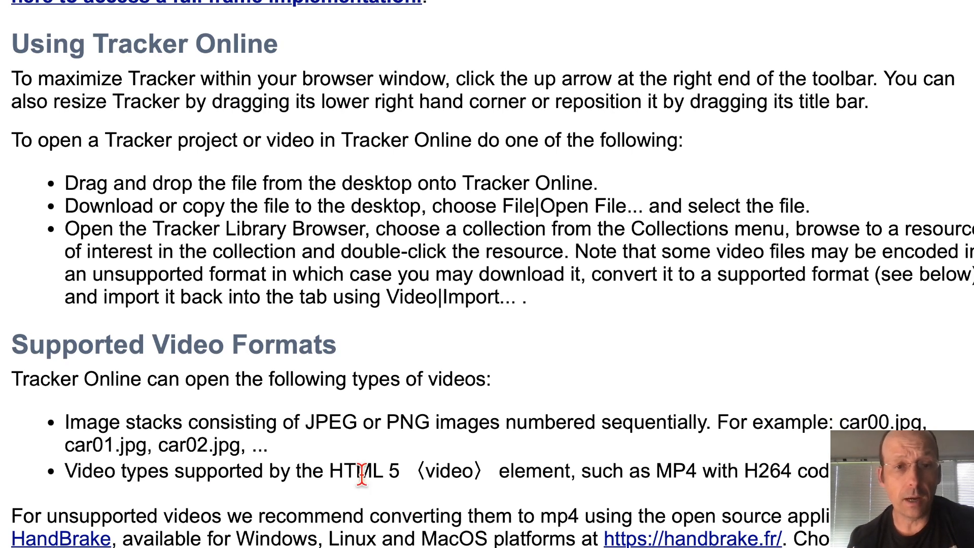
{"action": "mouse_move", "coordinate": [677, 470]}
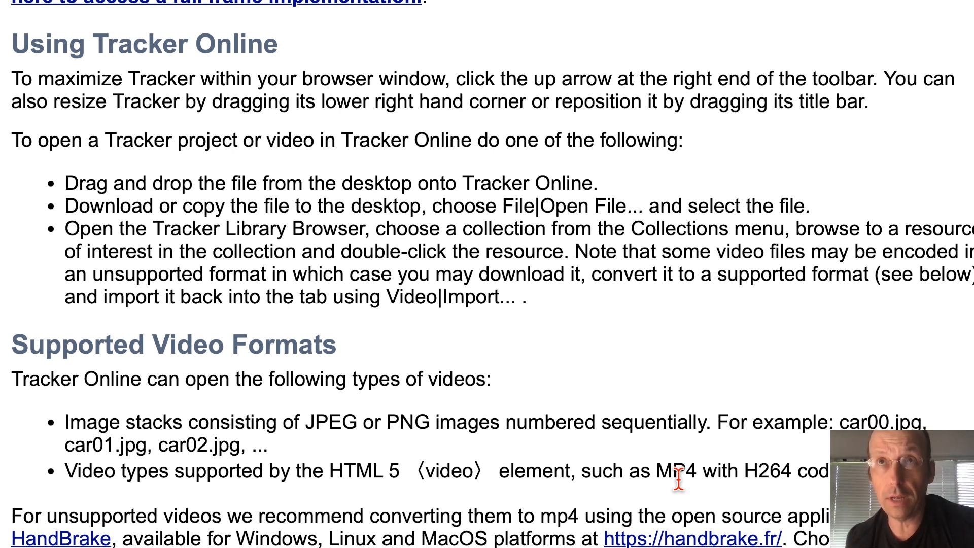
{"action": "scroll", "scroll_direction": "down", "scroll_amount": 3}
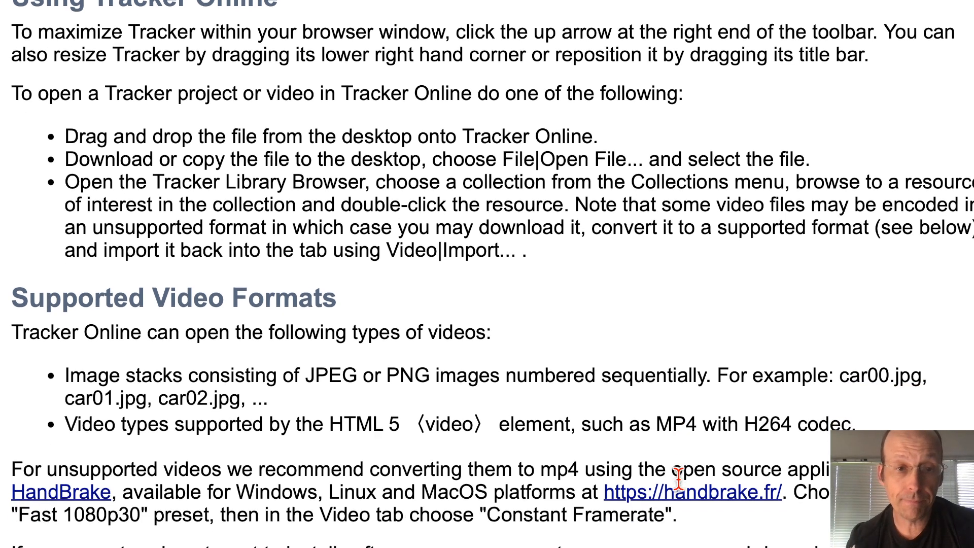
{"action": "scroll", "scroll_direction": "down", "scroll_amount": 3}
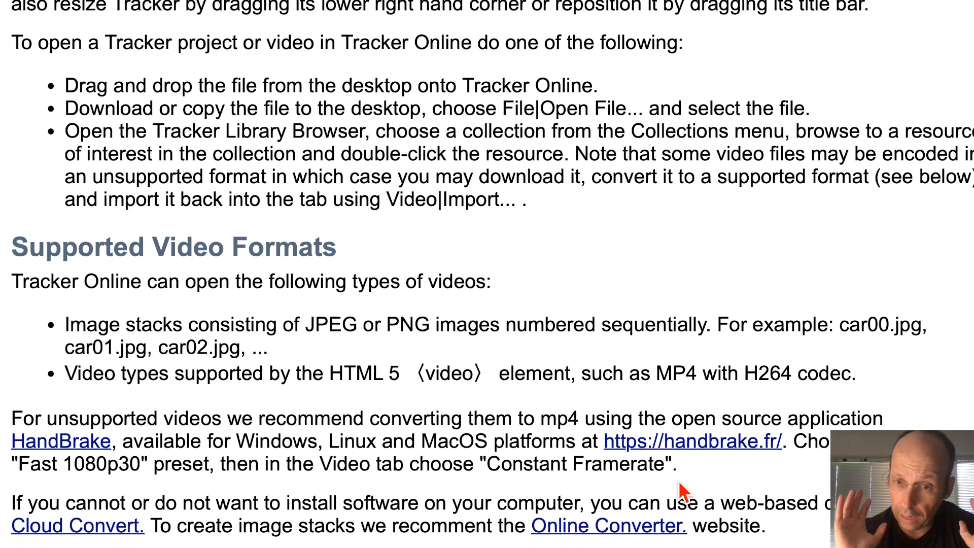
{"action": "scroll", "scroll_direction": "down", "scroll_amount": 3}
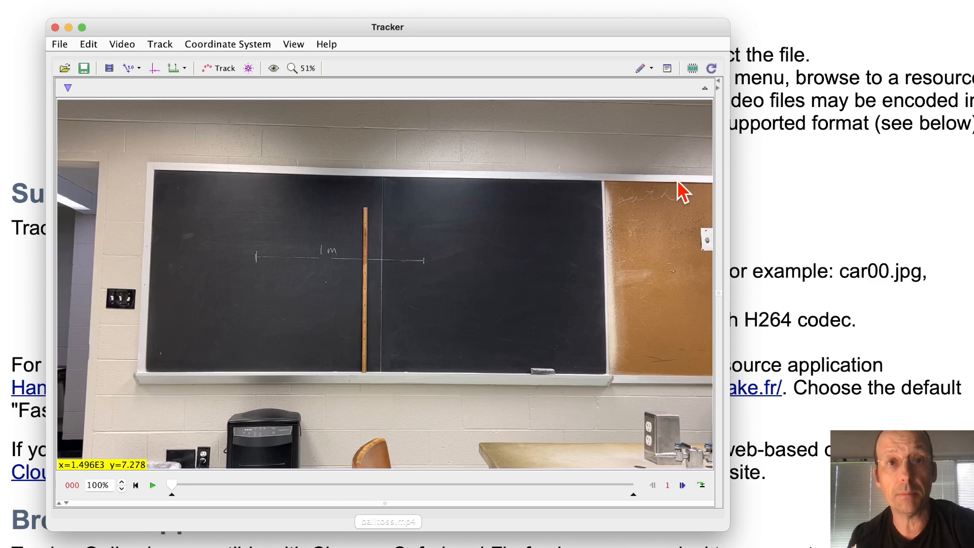
{"action": "mouse_move", "coordinate": [688, 39]}
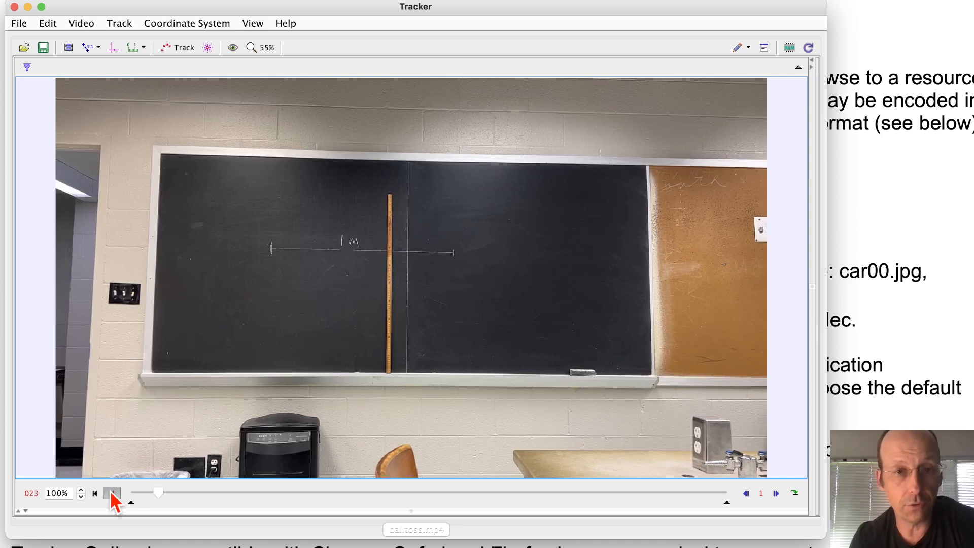
Play the clip through the throw and stop it at frame 258
{"action": "left_click", "coordinate": [112, 493]}
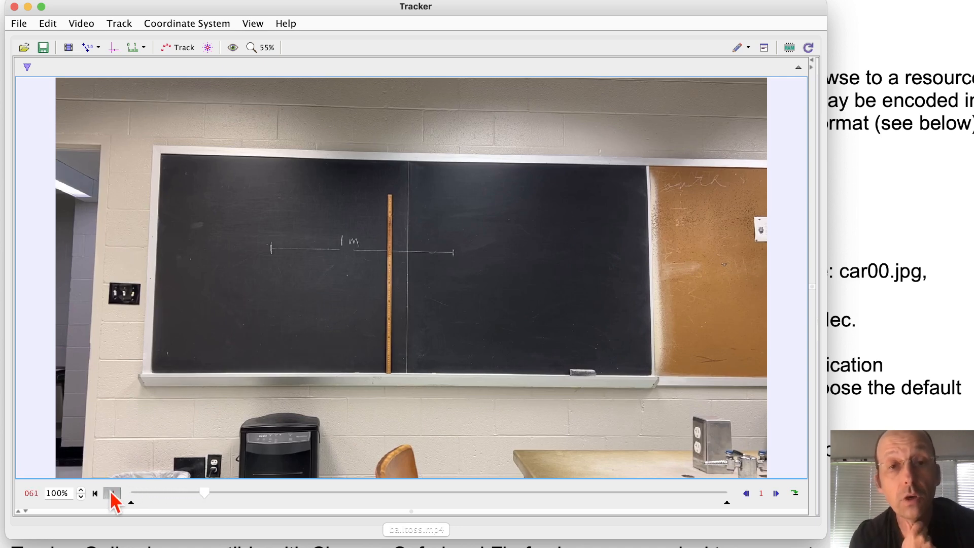
{"action": "left_click", "coordinate": [113, 493]}
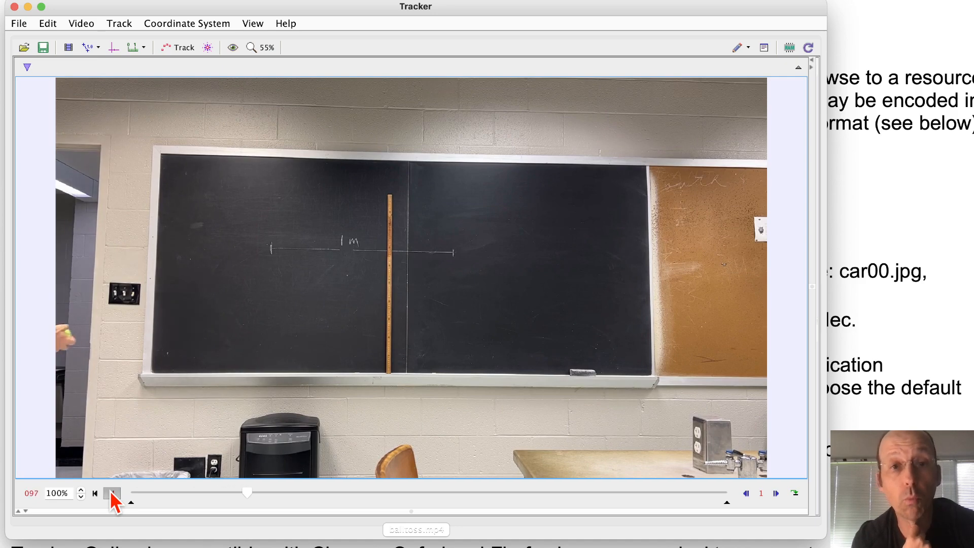
{"action": "left_click", "coordinate": [112, 493]}
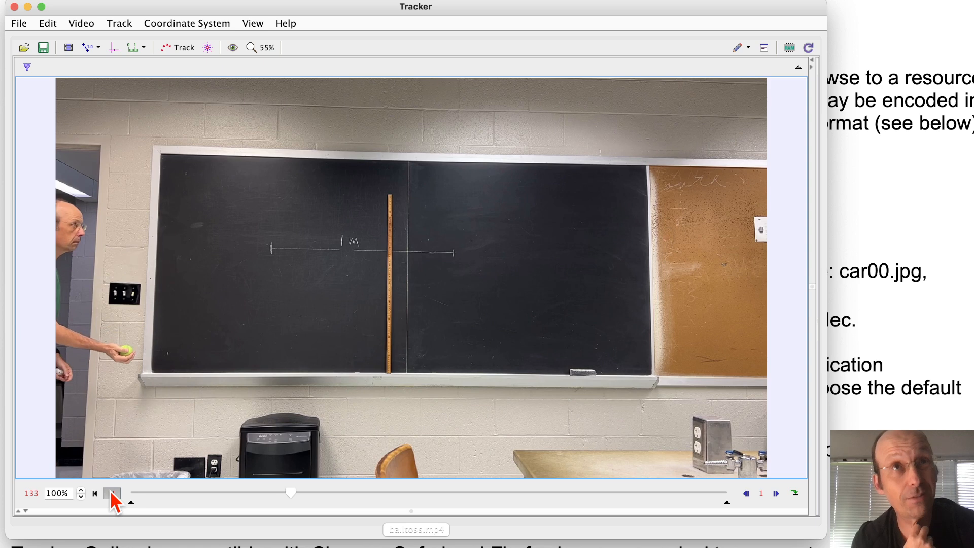
{"action": "left_click", "coordinate": [113, 493]}
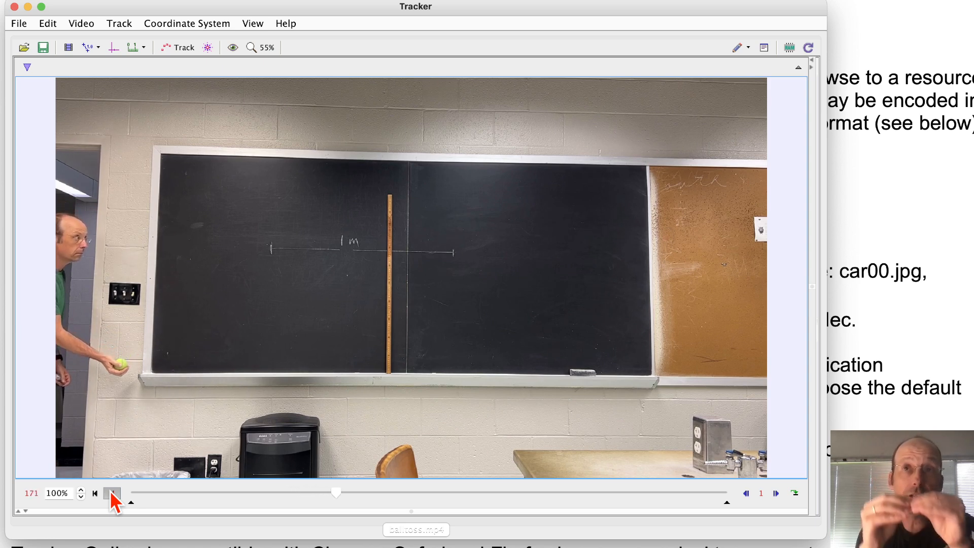
{"action": "left_click", "coordinate": [112, 494]}
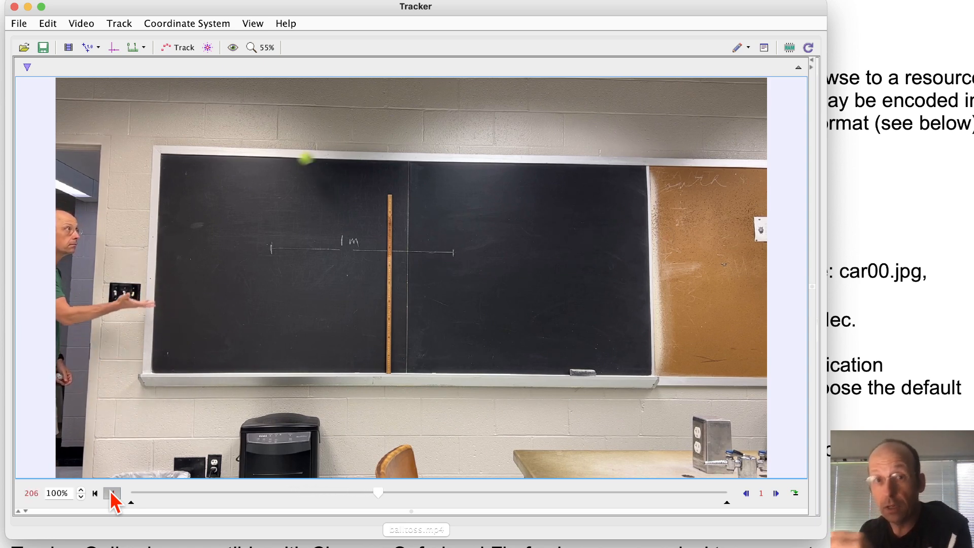
{"action": "left_click", "coordinate": [112, 493]}
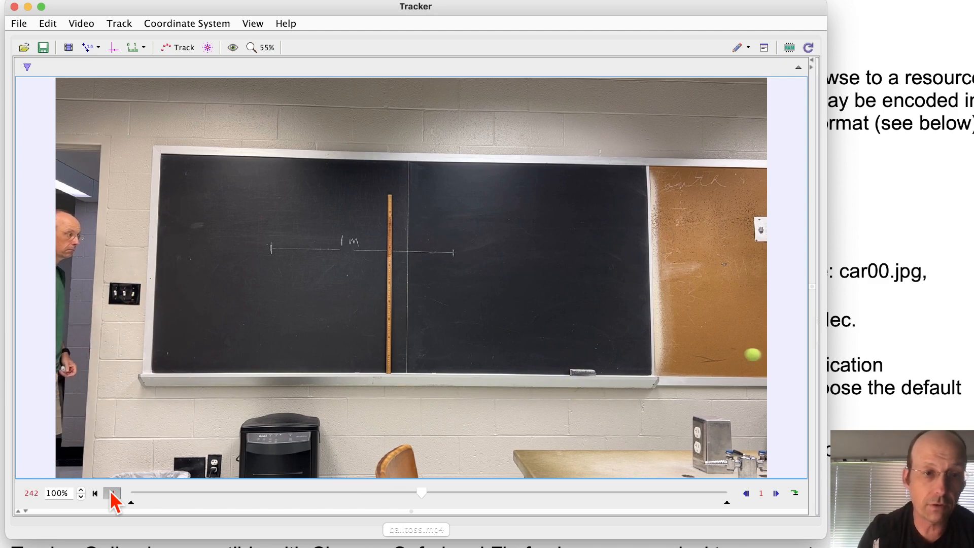
{"action": "left_click", "coordinate": [112, 493]}
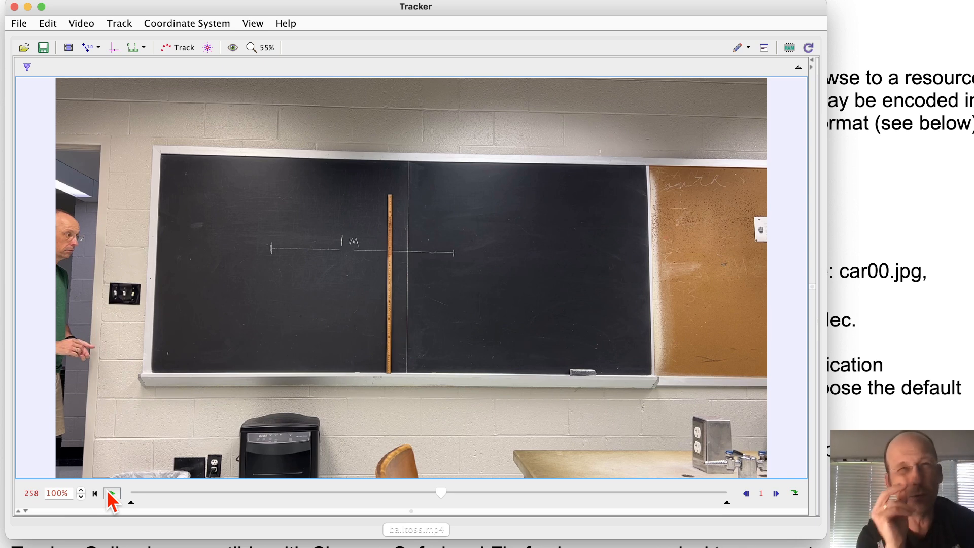
{"action": "mouse_move", "coordinate": [197, 461]}
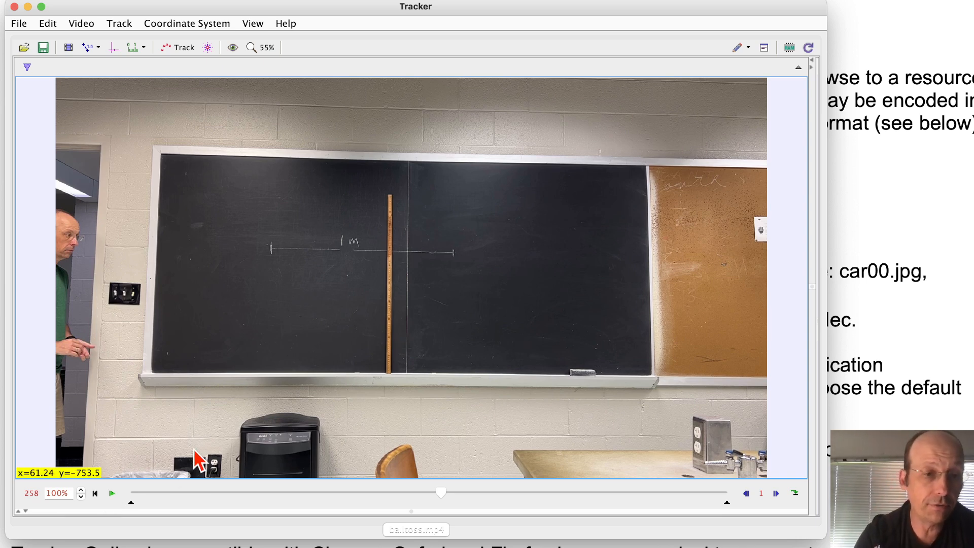
{"action": "mouse_move", "coordinate": [435, 497]}
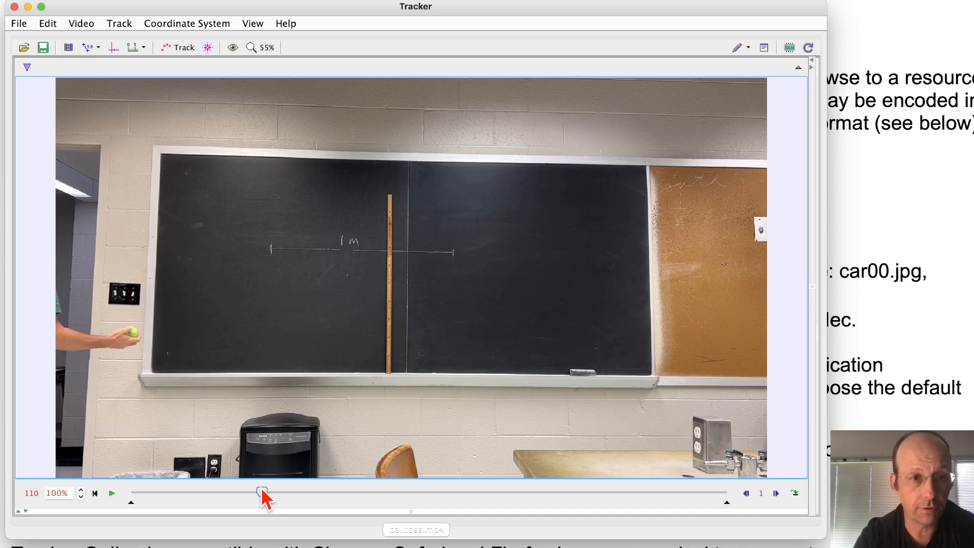
Step the video forward to frame 197, where the ball leaves the thrower's hand
{"action": "left_click", "coordinate": [775, 493]}
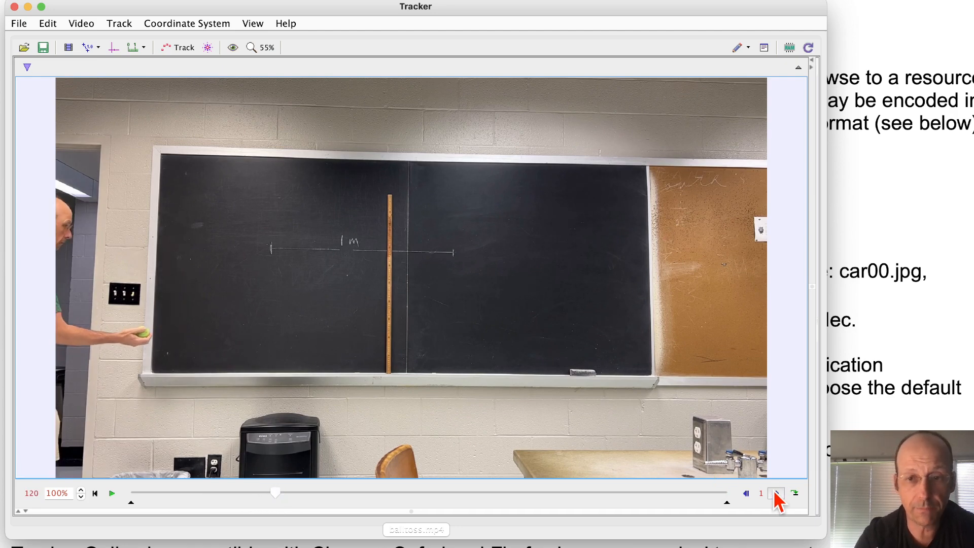
{"action": "left_click", "coordinate": [775, 494]}
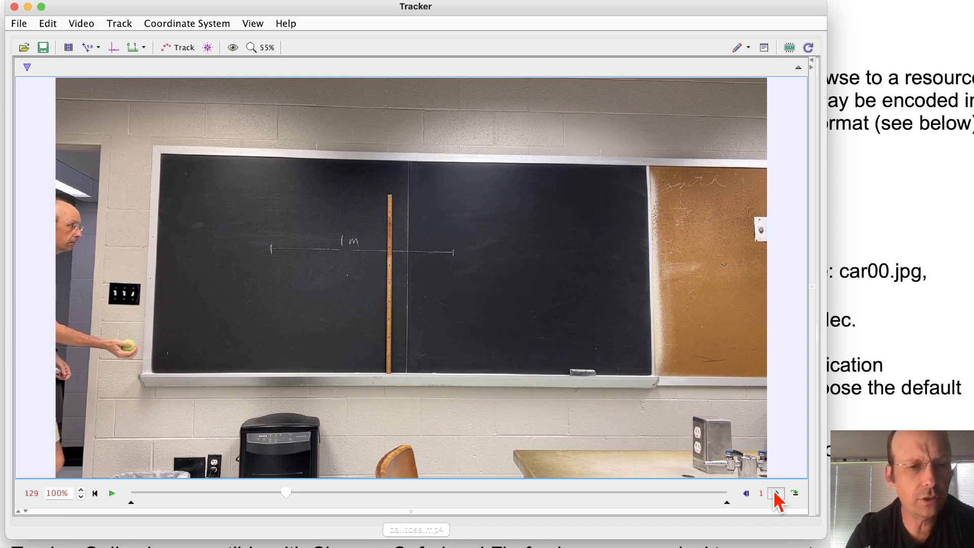
{"action": "left_click", "coordinate": [775, 493]}
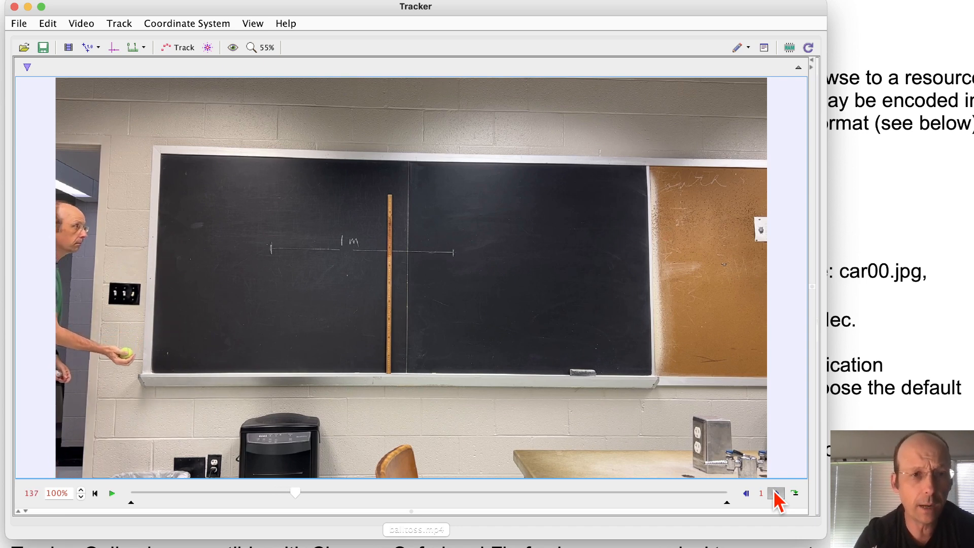
{"action": "left_click", "coordinate": [776, 493]}
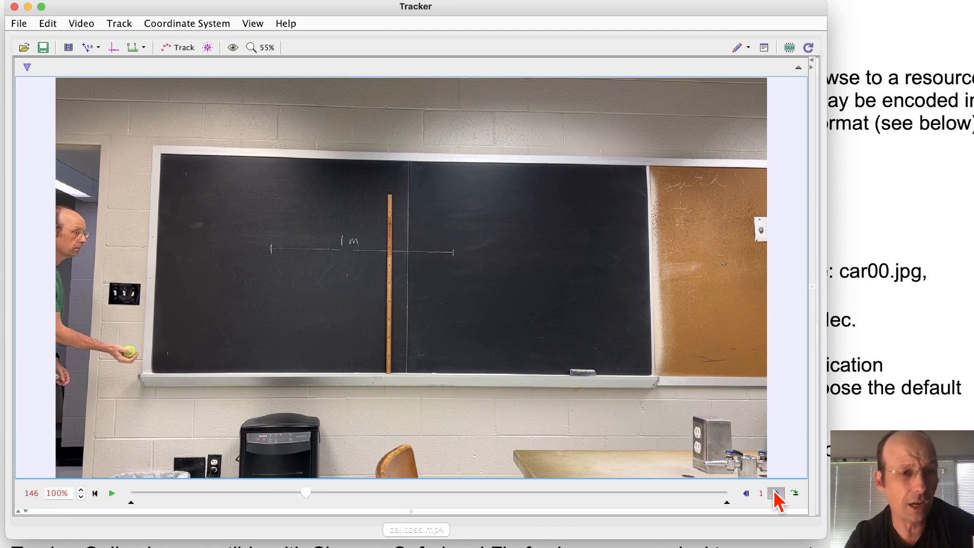
{"action": "left_click", "coordinate": [776, 493]}
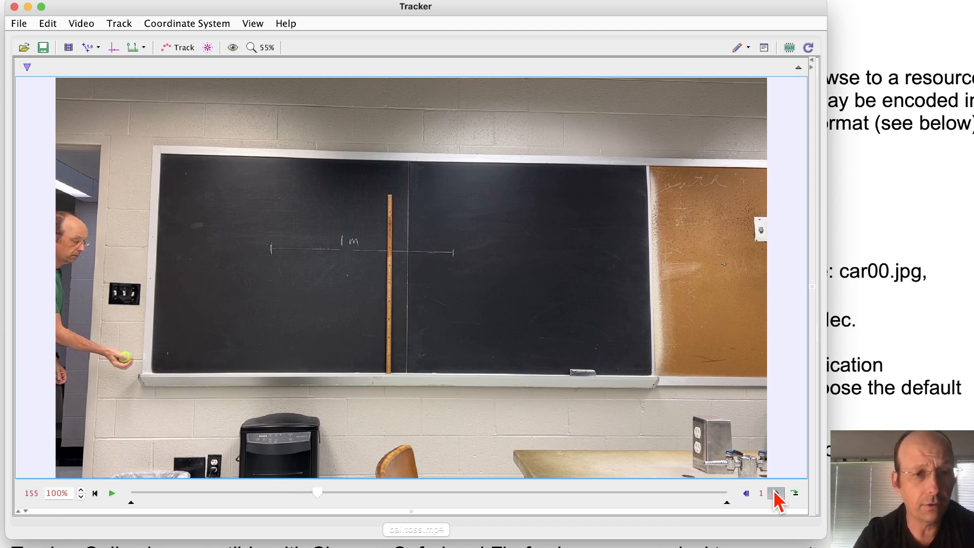
{"action": "left_click", "coordinate": [776, 493]}
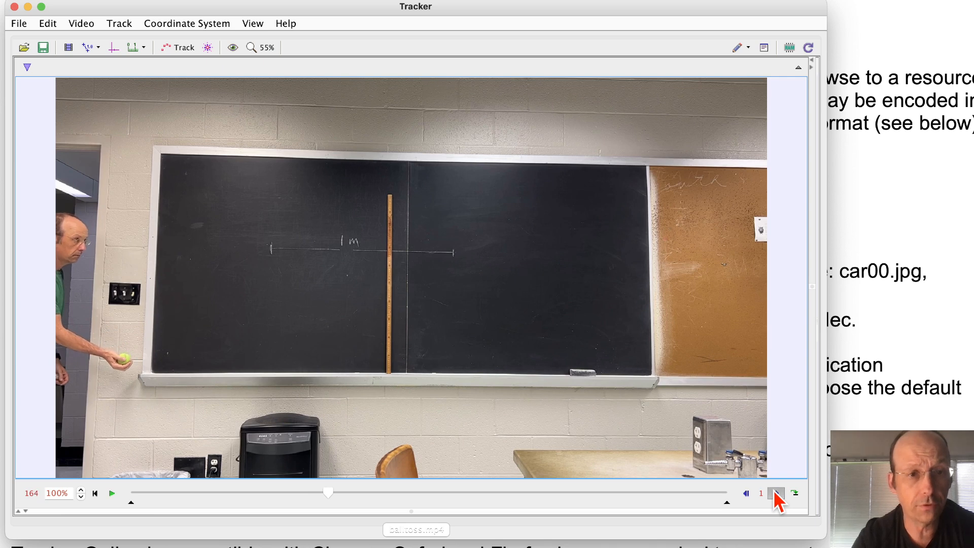
{"action": "left_click", "coordinate": [776, 493]}
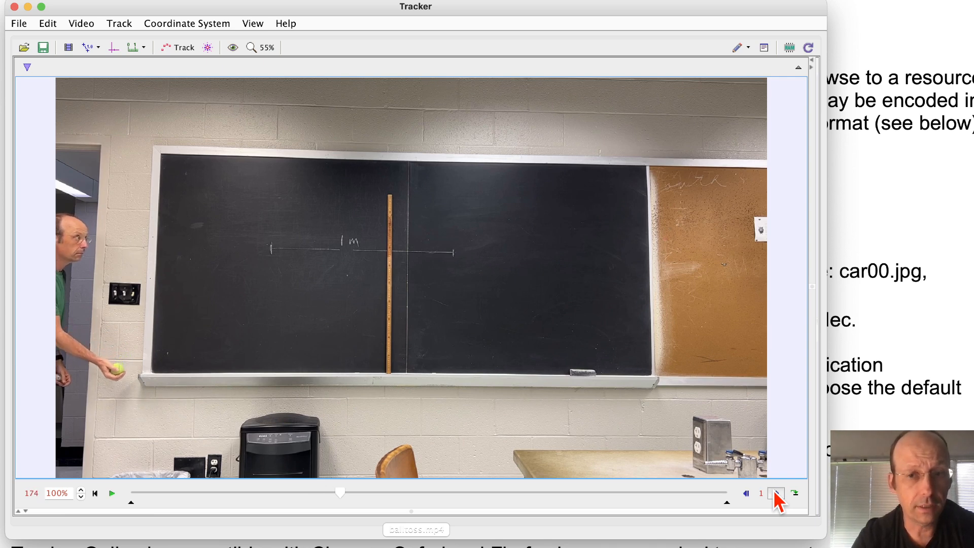
{"action": "left_click", "coordinate": [775, 493]}
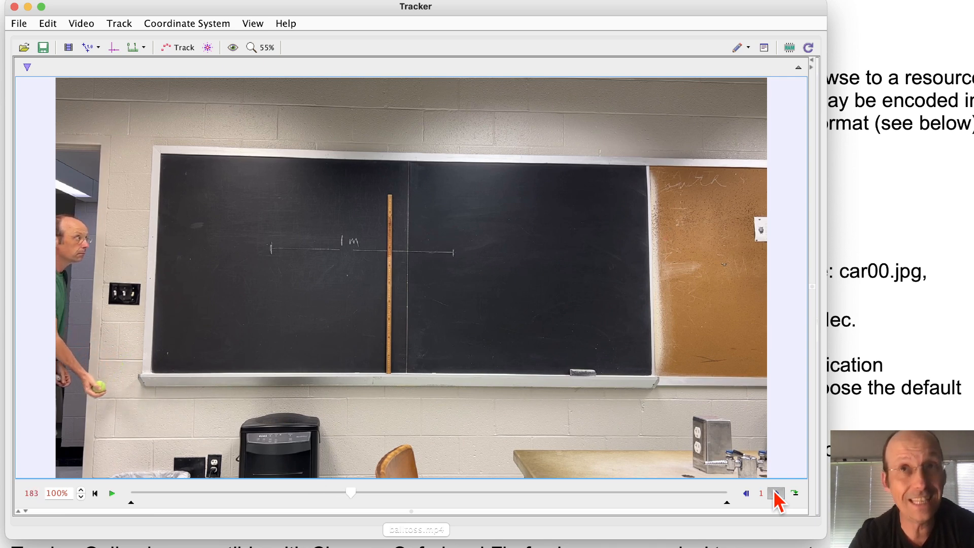
{"action": "left_click", "coordinate": [776, 494]}
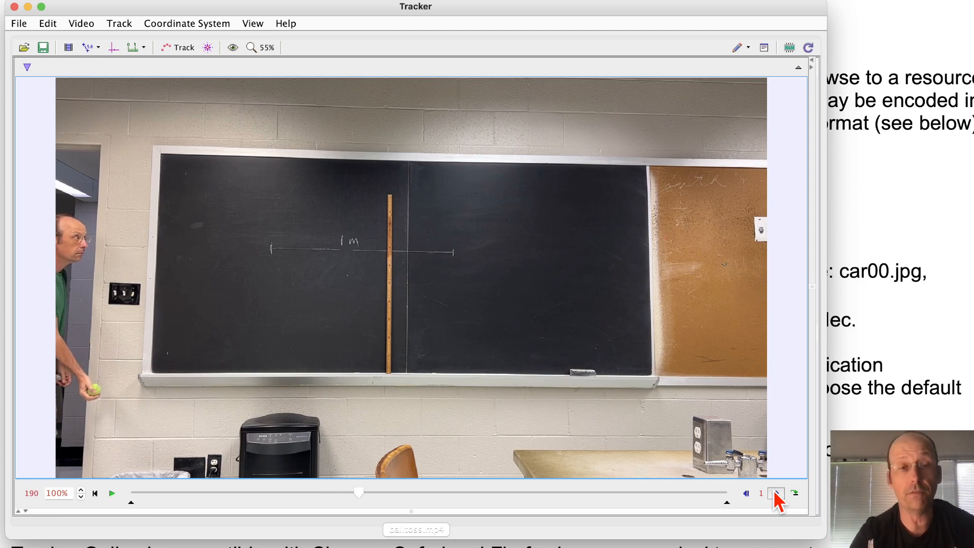
{"action": "left_click", "coordinate": [776, 493]}
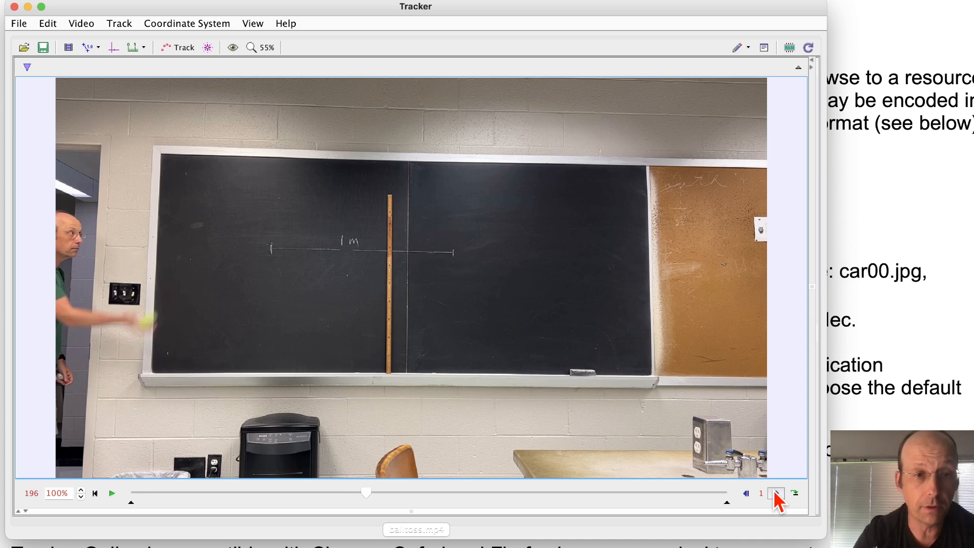
{"action": "left_click", "coordinate": [775, 493]}
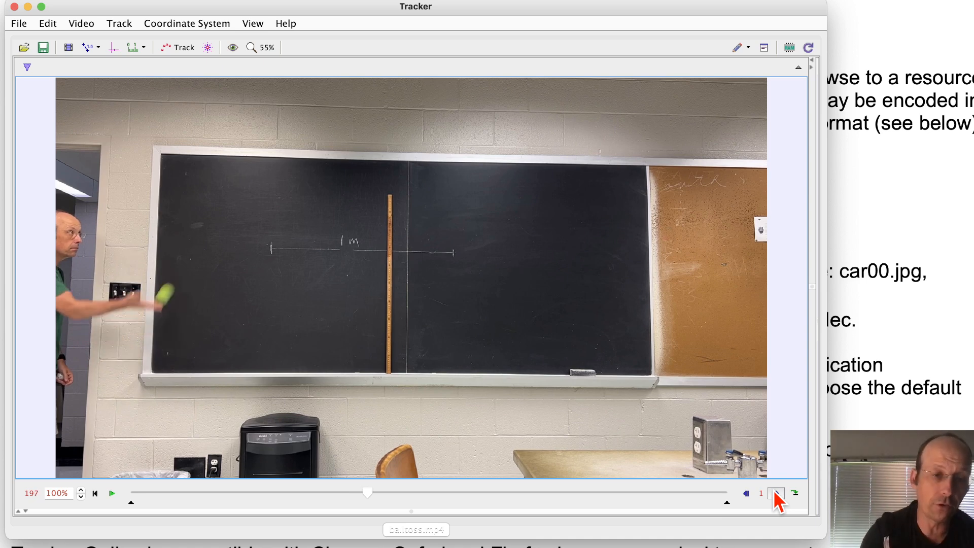
{"action": "mouse_move", "coordinate": [68, 47]}
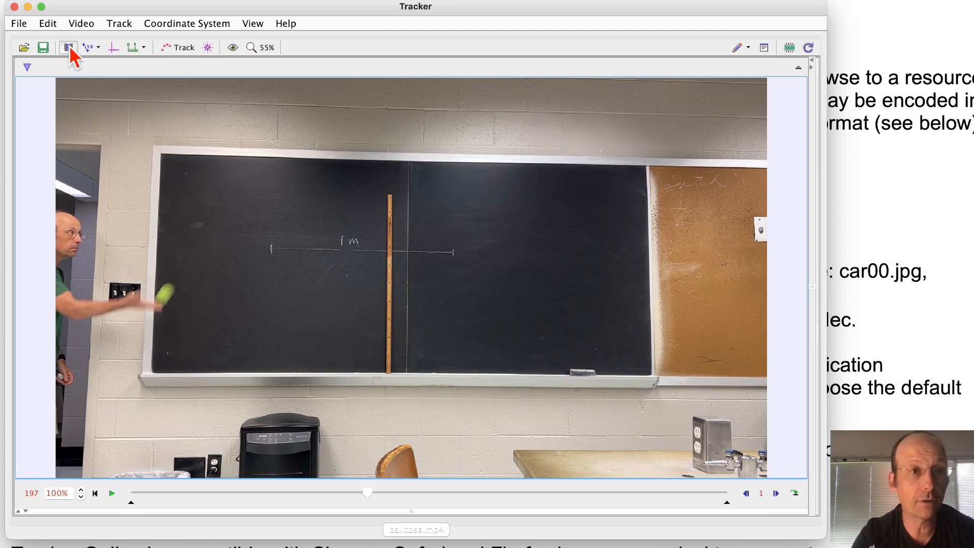
{"action": "mouse_move", "coordinate": [68, 47]}
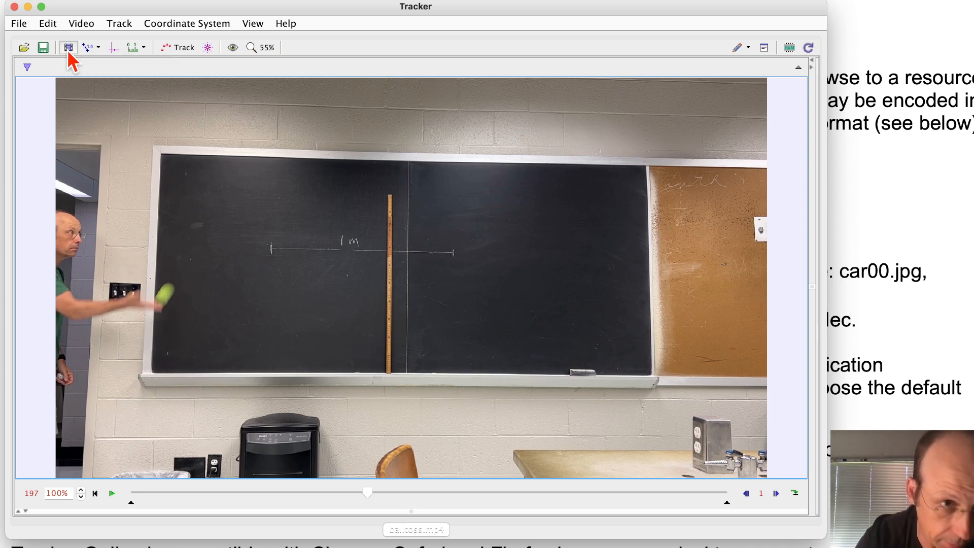
Set the clip's start frame to 197 in Clip Settings, keeping end frame 497
{"action": "left_click", "coordinate": [68, 48]}
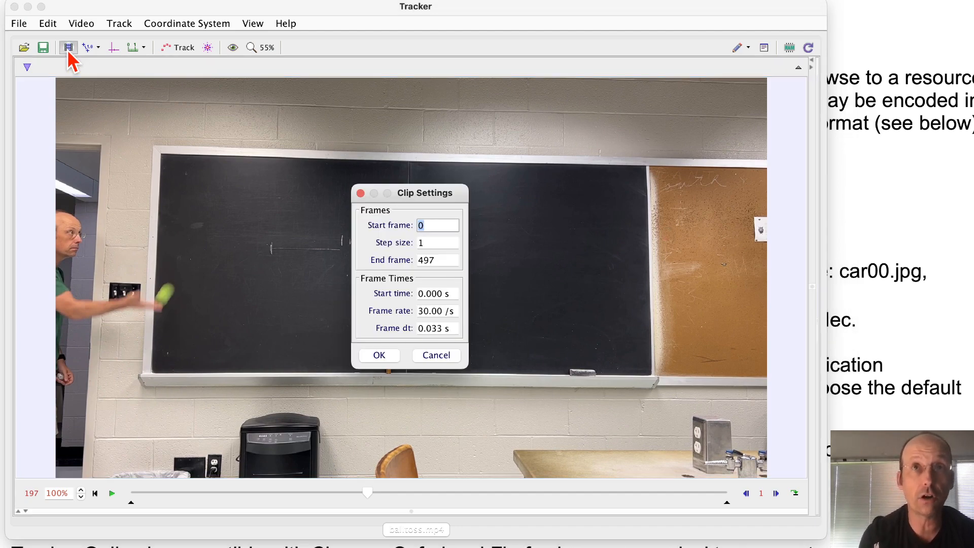
{"action": "mouse_move", "coordinate": [30, 500]}
{"action": "type", "text": "197"}
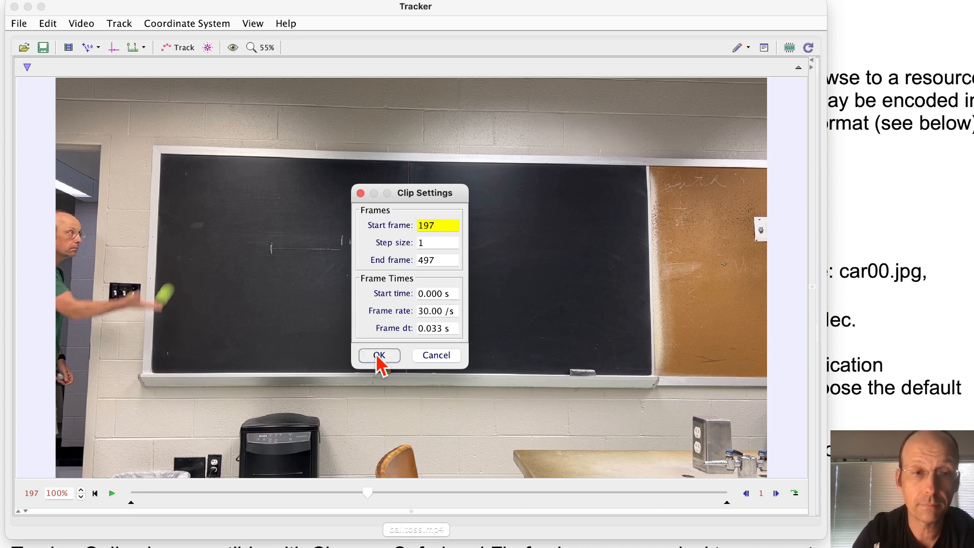
{"action": "left_click", "coordinate": [379, 355]}
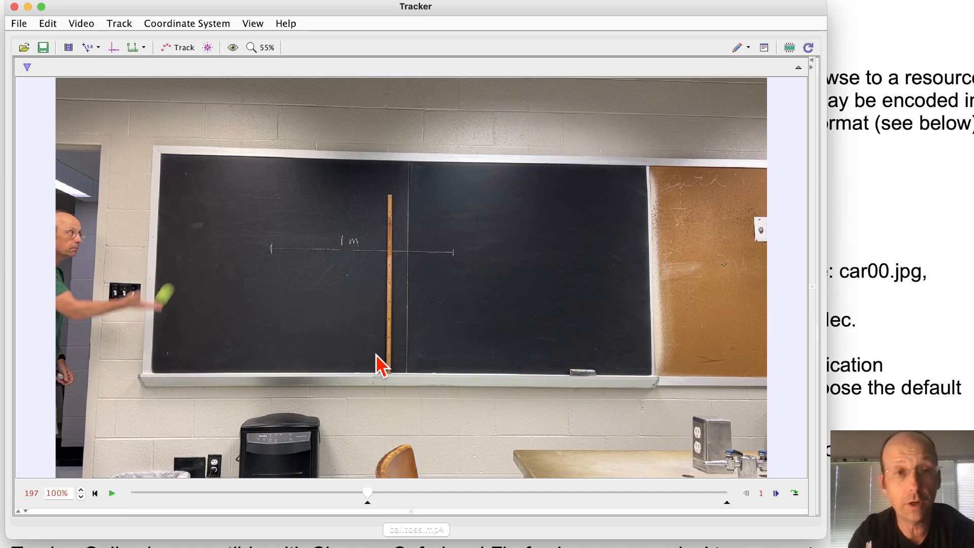
{"action": "mouse_move", "coordinate": [123, 73]}
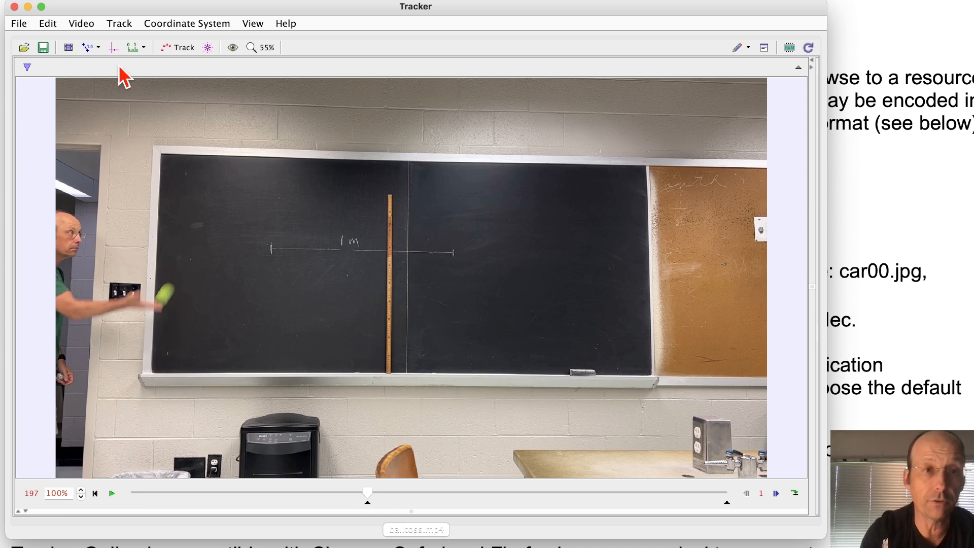
{"action": "mouse_move", "coordinate": [113, 48]}
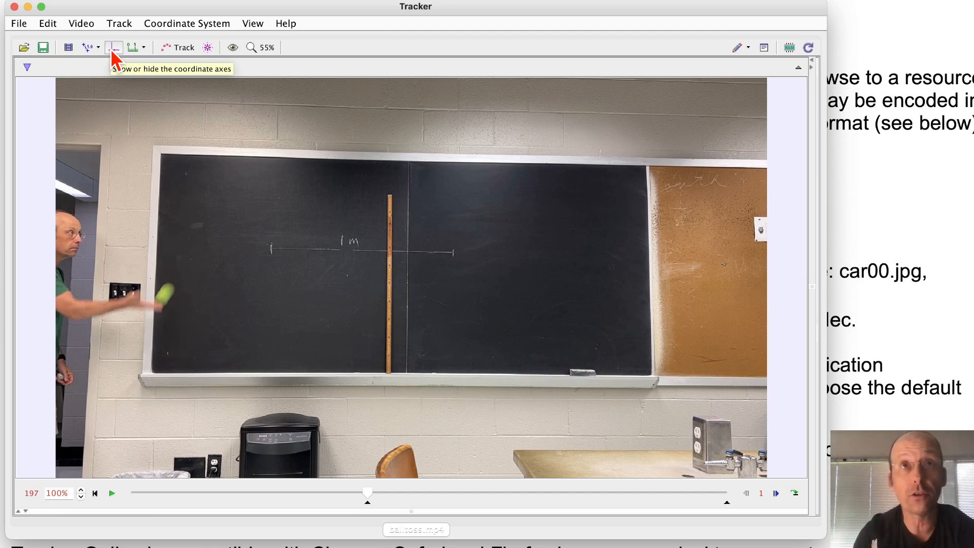
Show the coordinate axes and drag the origin to the board's bottom-left corner at 0°
{"action": "left_click", "coordinate": [113, 47]}
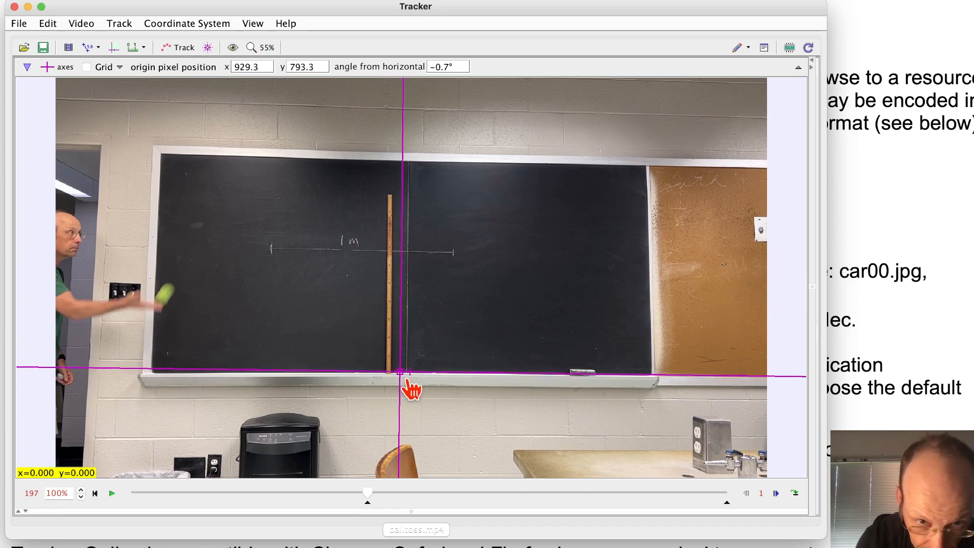
{"action": "left_click_drag", "start_coordinate": [399, 372], "coordinate": [408, 374]}
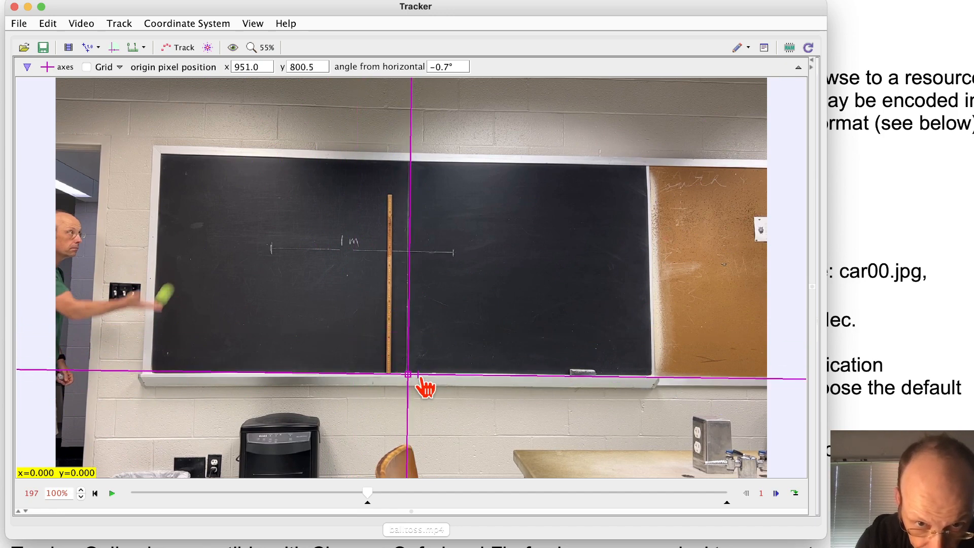
{"action": "mouse_move", "coordinate": [469, 385]}
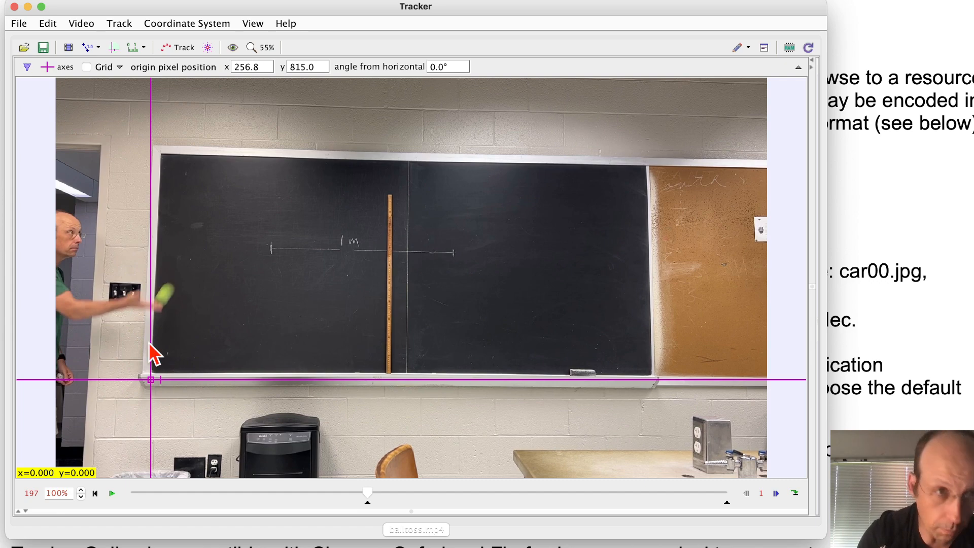
{"action": "mouse_move", "coordinate": [88, 48]}
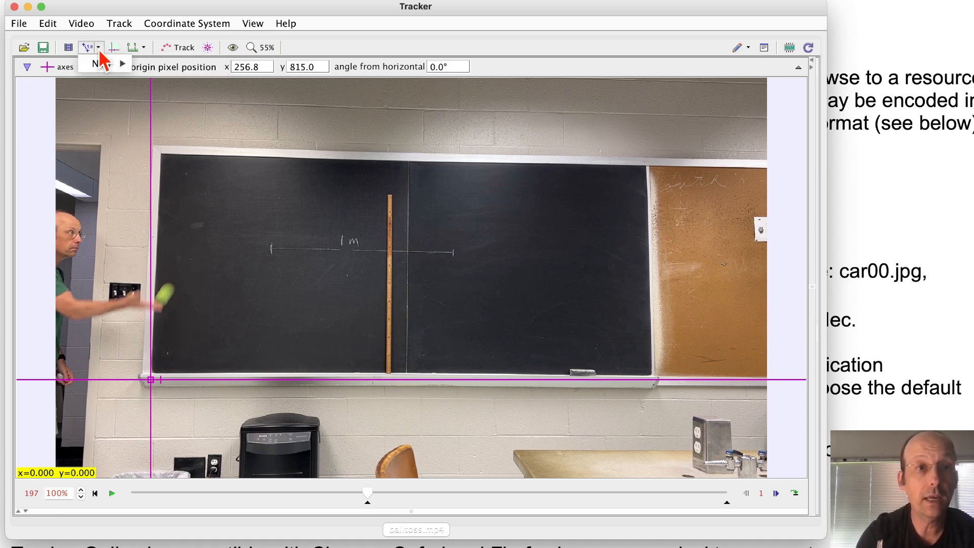
Add a 1.000 m calibration stick on the metre stick at 100% zoom, then return to fit view
{"action": "left_click", "coordinate": [102, 63]}
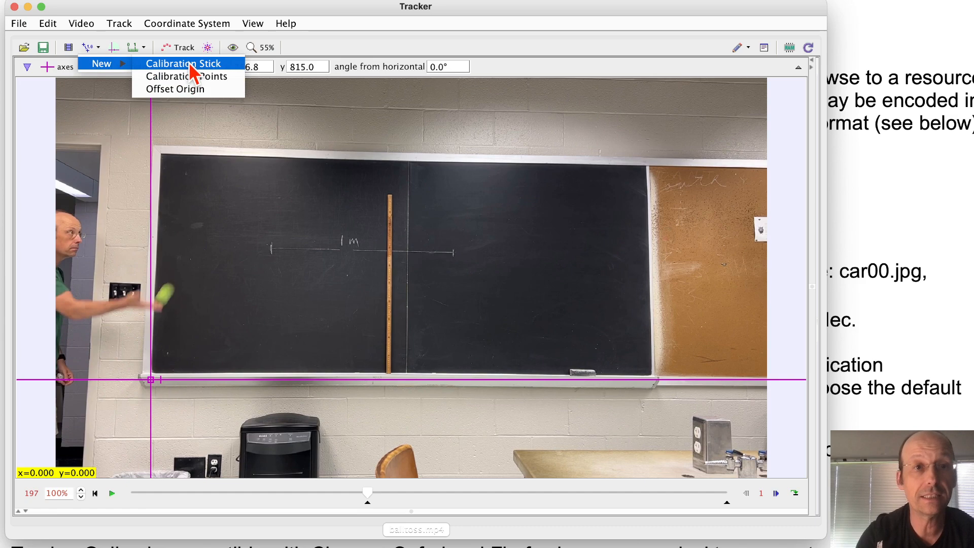
{"action": "left_click", "coordinate": [181, 63]}
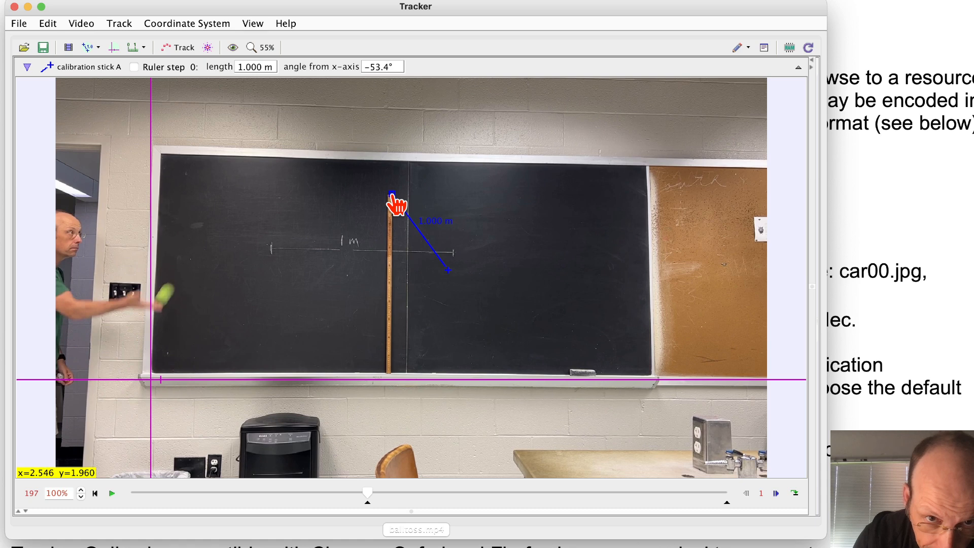
{"action": "mouse_move", "coordinate": [451, 286]}
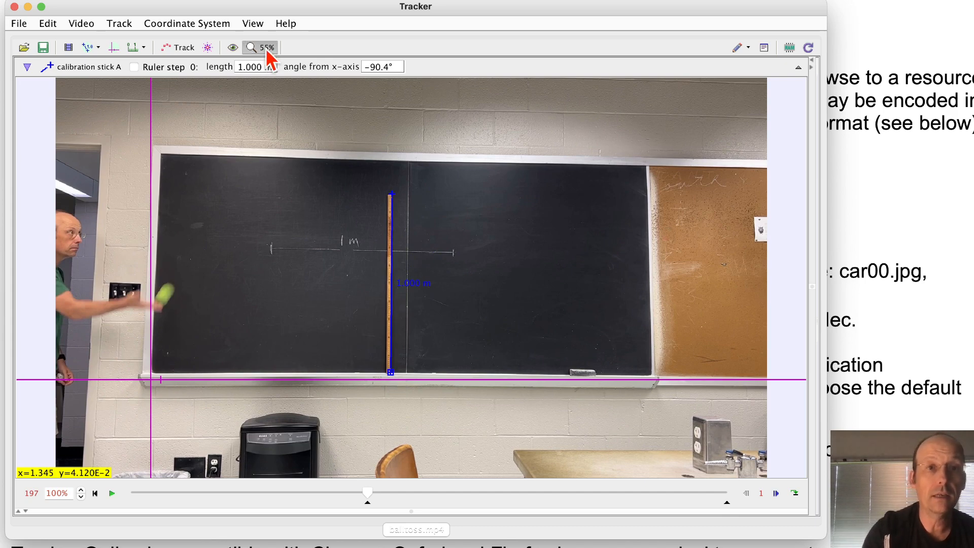
{"action": "left_click", "coordinate": [258, 48]}
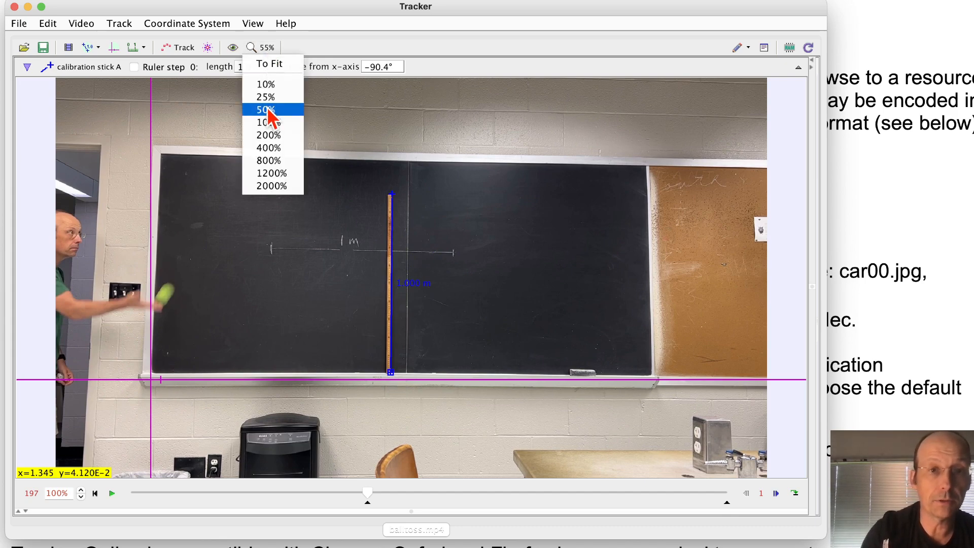
{"action": "left_click", "coordinate": [265, 110]}
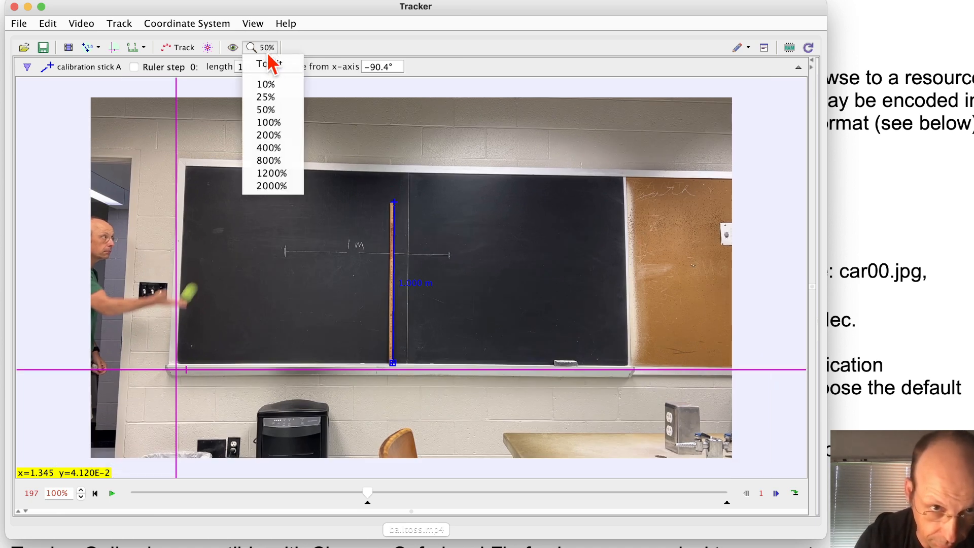
{"action": "left_click", "coordinate": [268, 121]}
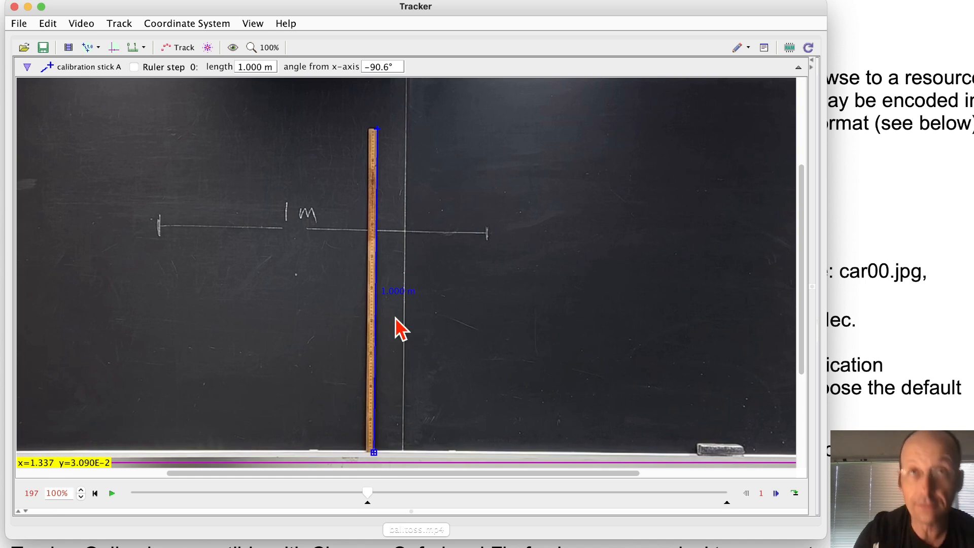
{"action": "mouse_move", "coordinate": [403, 320]}
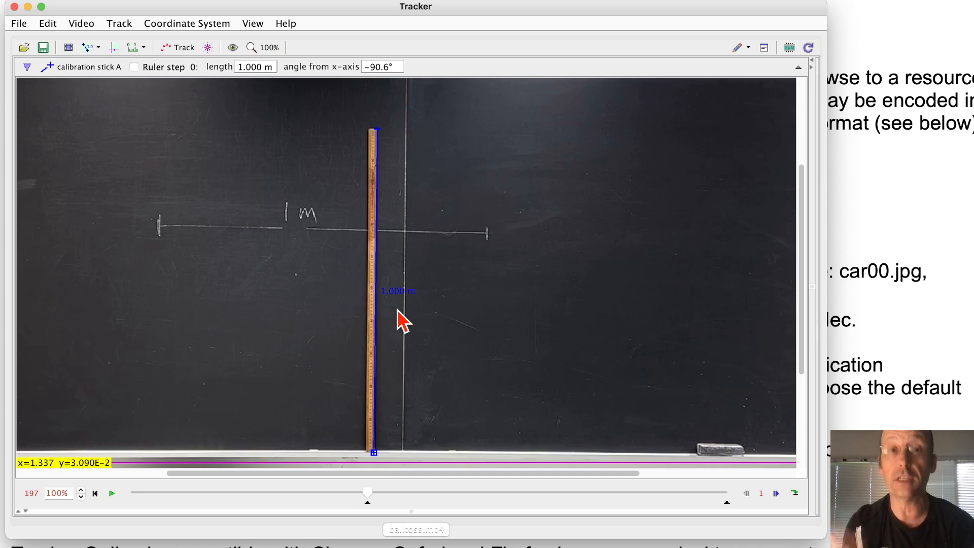
{"action": "mouse_move", "coordinate": [394, 211]}
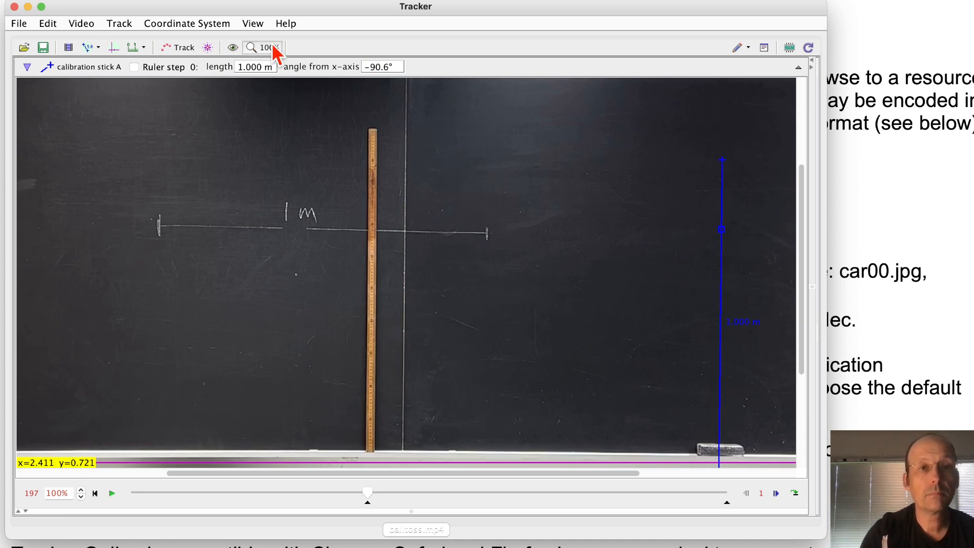
{"action": "left_click", "coordinate": [261, 48]}
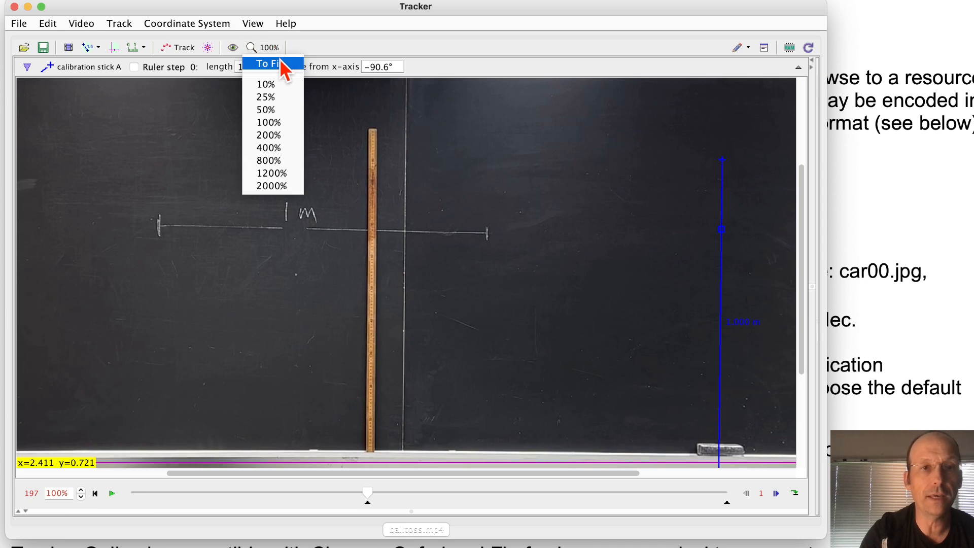
{"action": "left_click", "coordinate": [267, 63]}
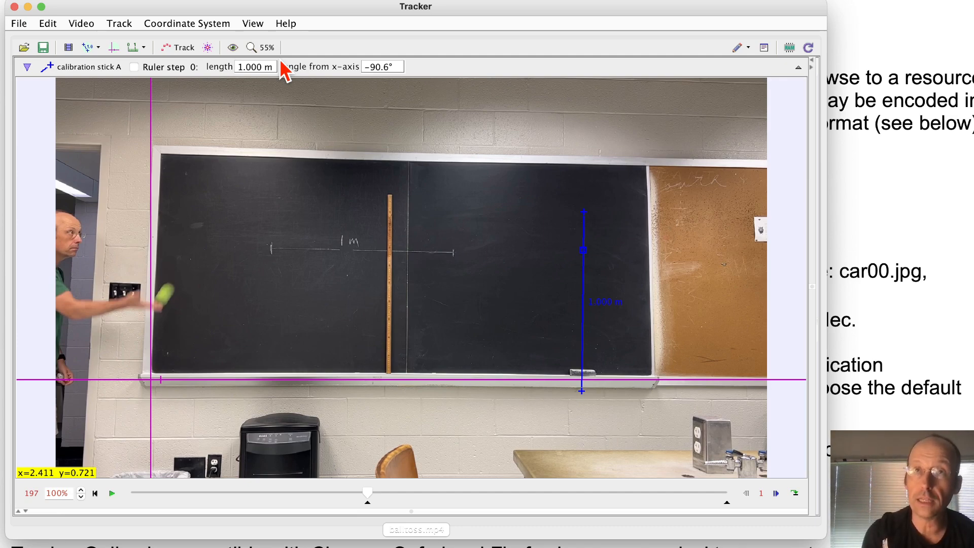
{"action": "mouse_move", "coordinate": [210, 36]}
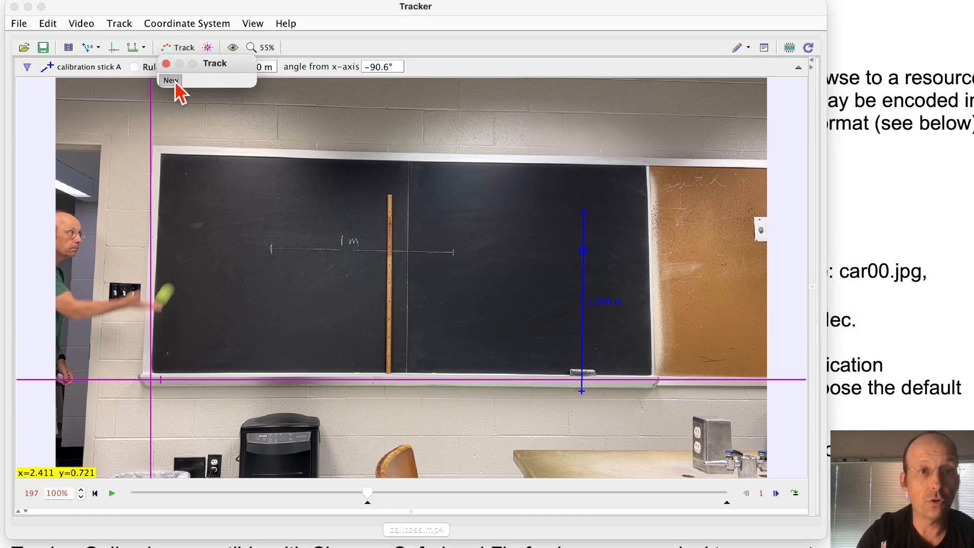
Create a new Point Mass track, mass A, for the ball
{"action": "left_click", "coordinate": [170, 79]}
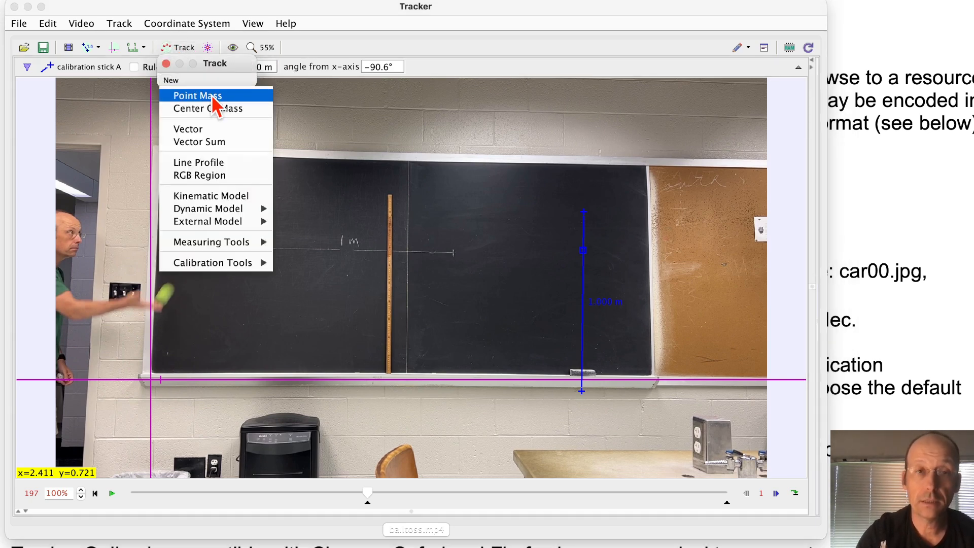
{"action": "left_click", "coordinate": [197, 95]}
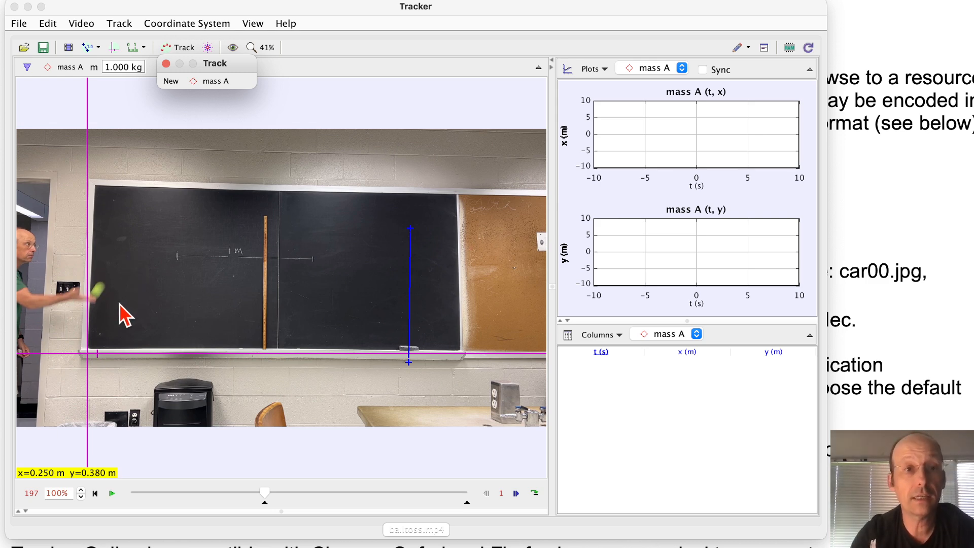
{"action": "mouse_move", "coordinate": [116, 309]}
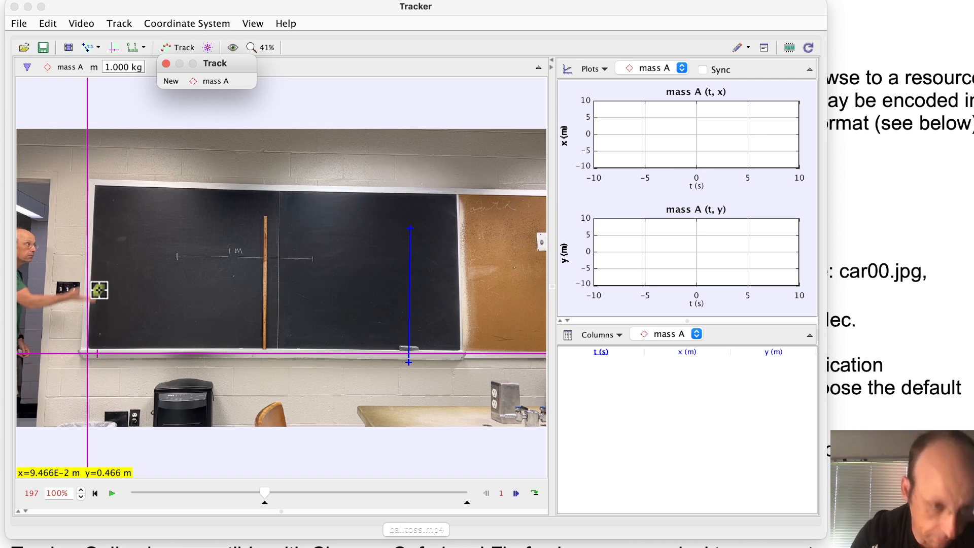
Mark the ball's position in each frame from launch through t = 0.900 s near the ledge
{"action": "left_click", "coordinate": [100, 289]}
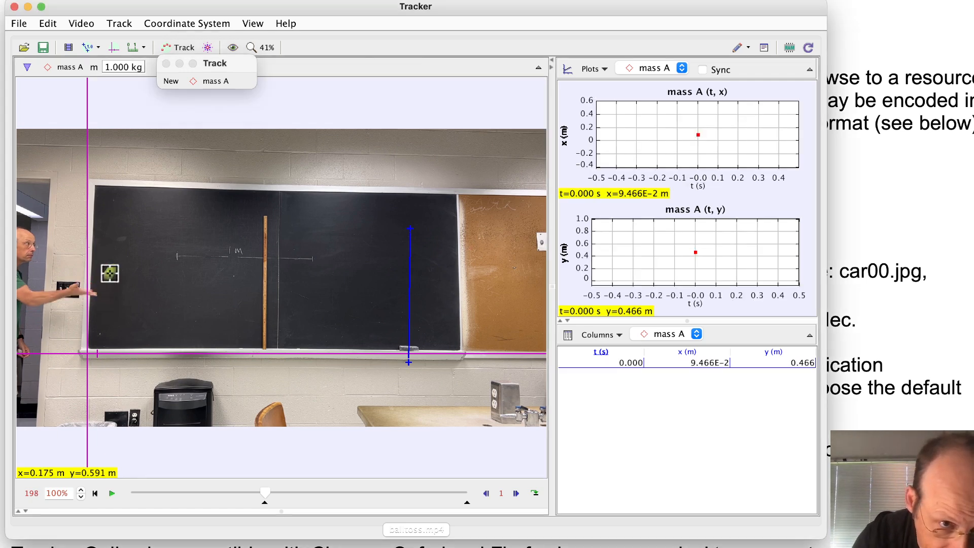
{"action": "left_click", "coordinate": [123, 254]}
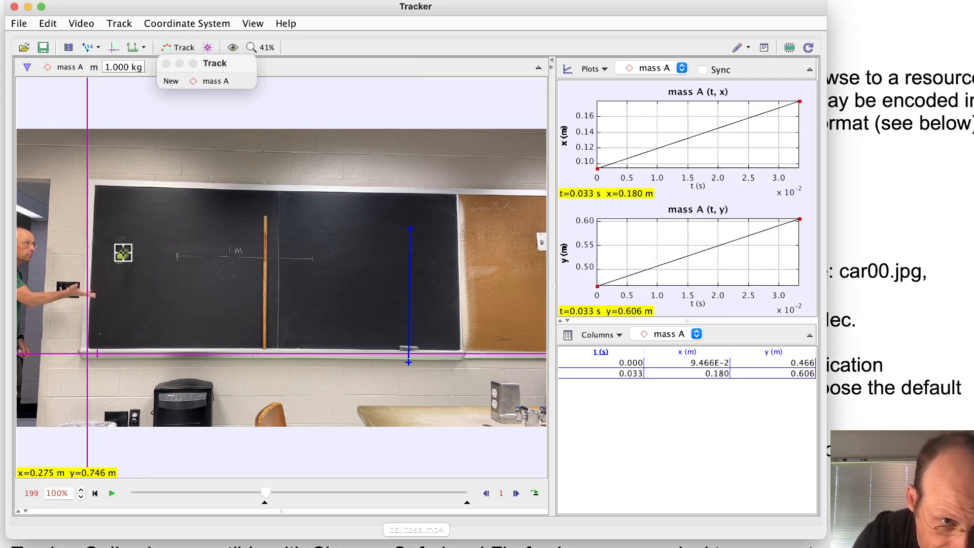
{"action": "left_click", "coordinate": [134, 243]}
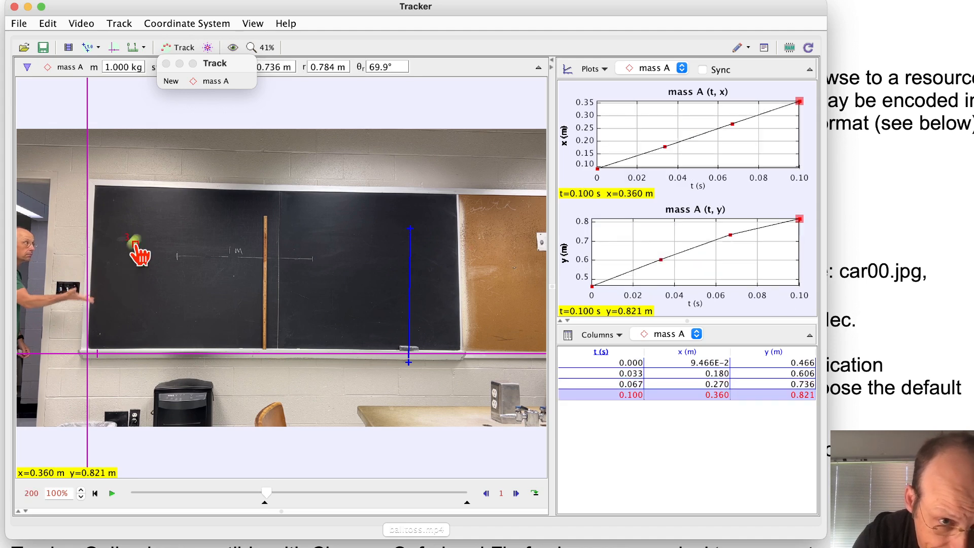
{"action": "left_click", "coordinate": [159, 214]}
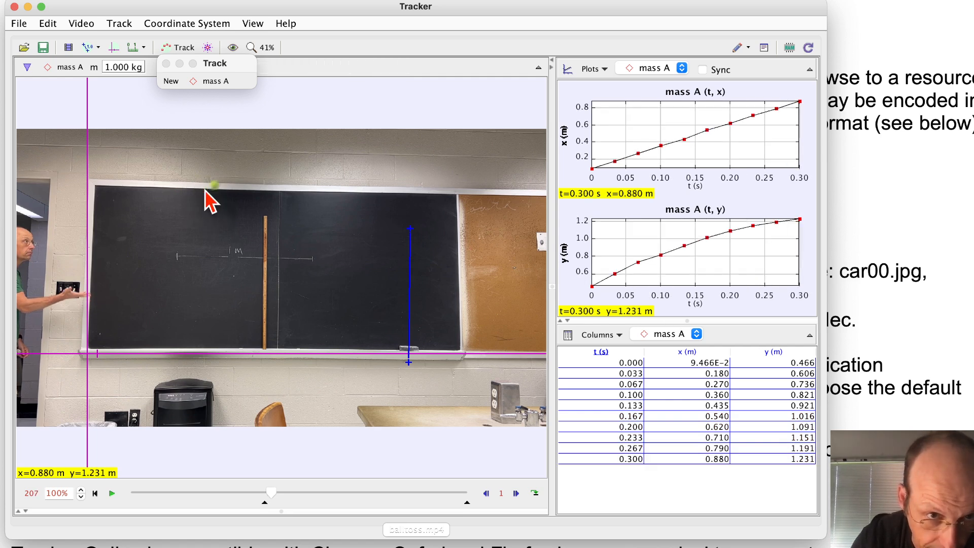
{"action": "left_click", "coordinate": [227, 181]}
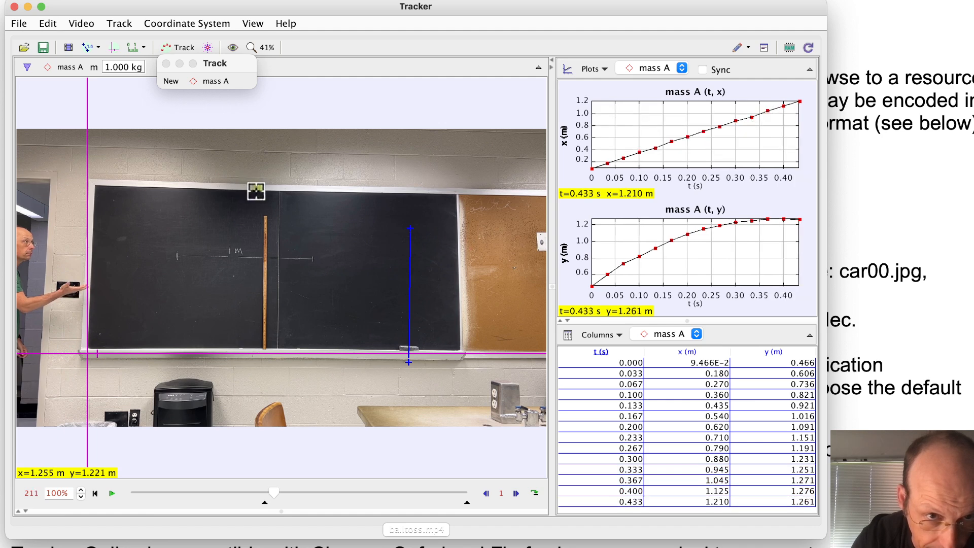
{"action": "left_click", "coordinate": [516, 493]}
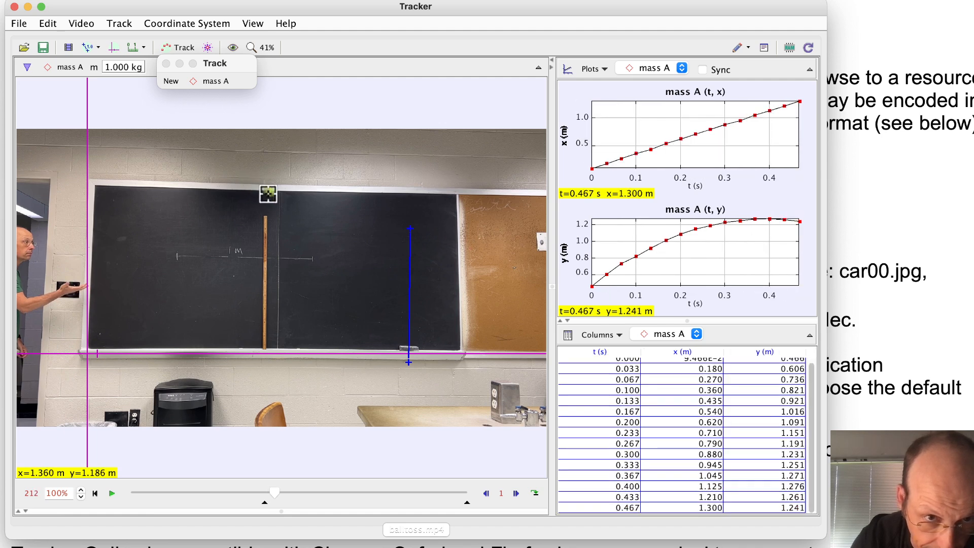
{"action": "left_click", "coordinate": [515, 493]}
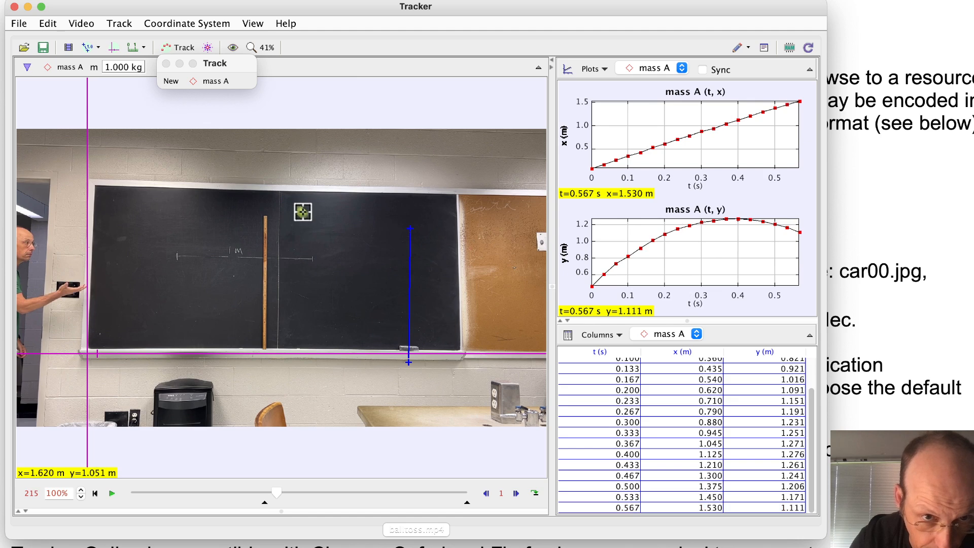
{"action": "left_click", "coordinate": [515, 494]}
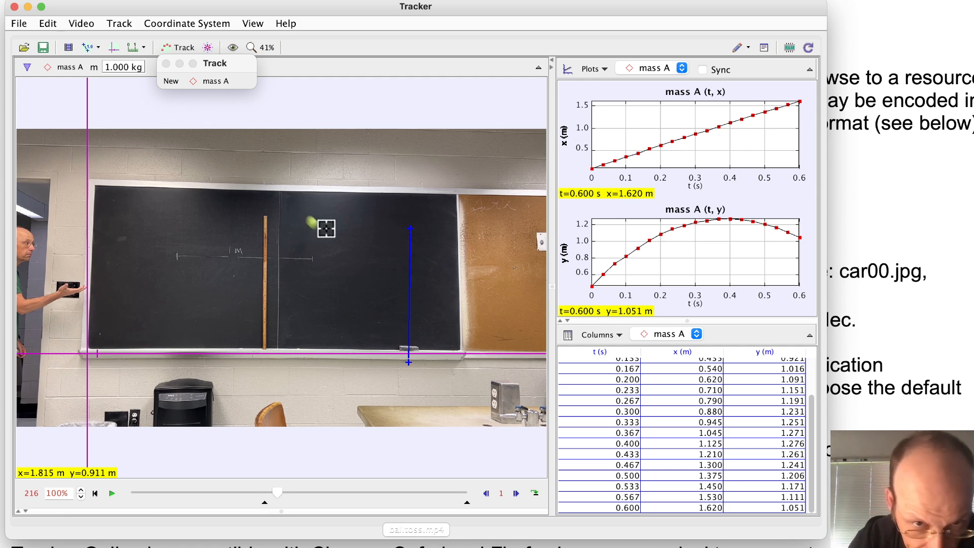
{"action": "left_click", "coordinate": [516, 493]}
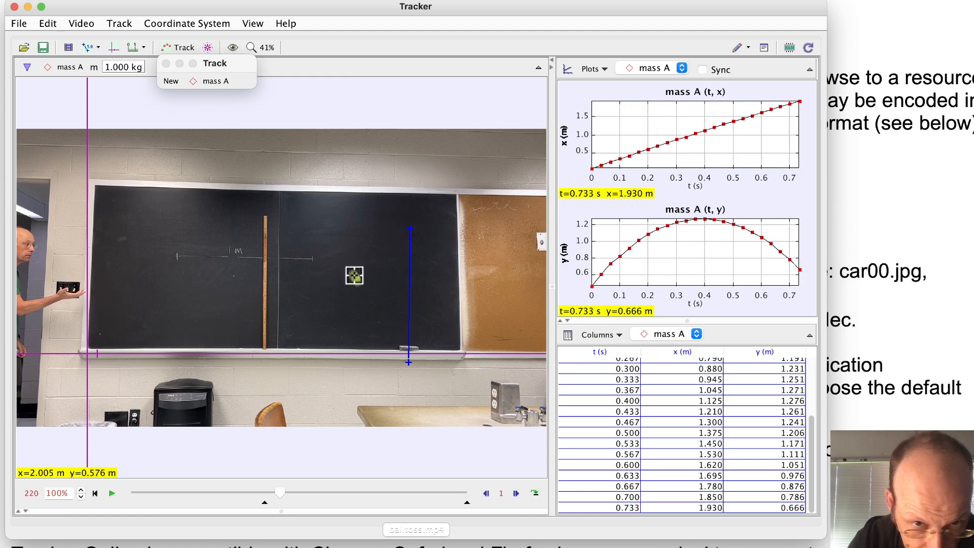
{"action": "left_click", "coordinate": [516, 493]}
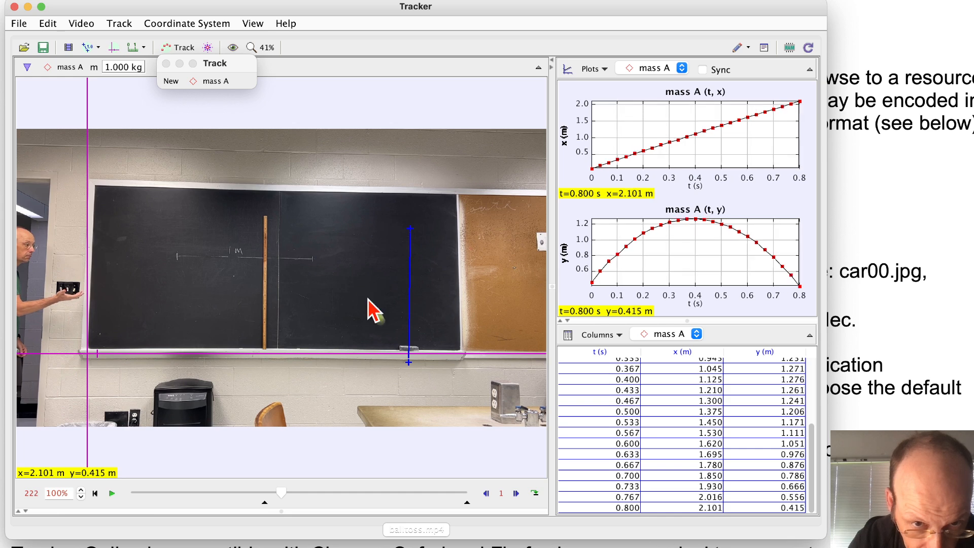
{"action": "left_click", "coordinate": [374, 319]}
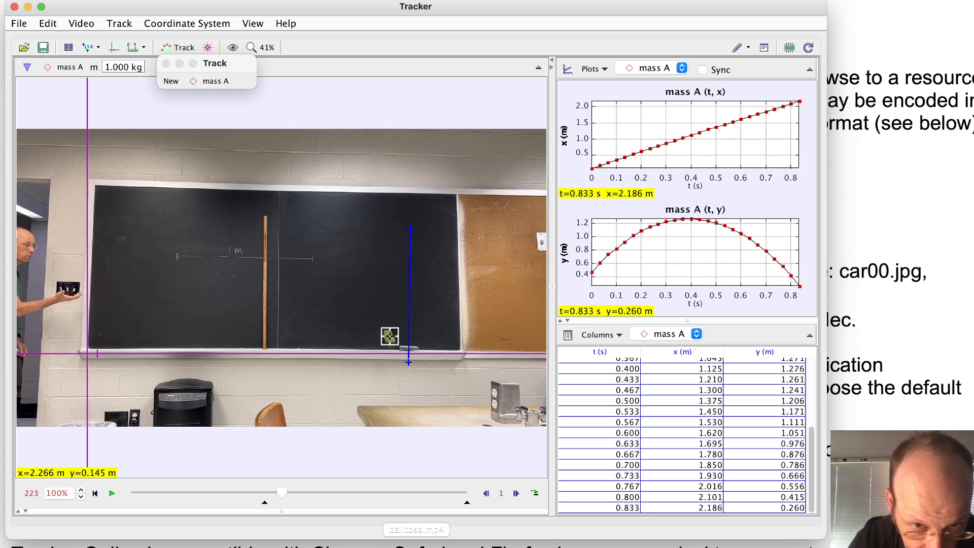
{"action": "left_click", "coordinate": [515, 493]}
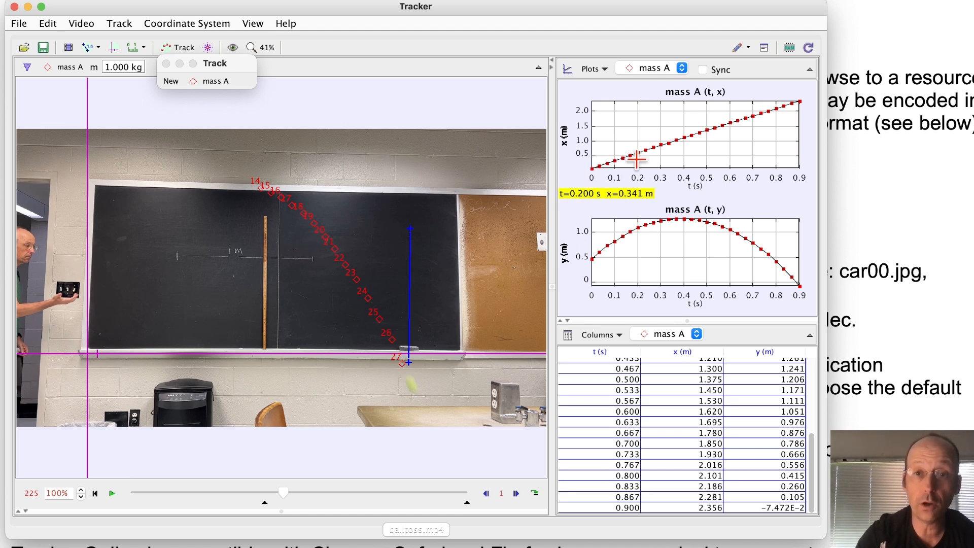
{"action": "mouse_move", "coordinate": [565, 147]}
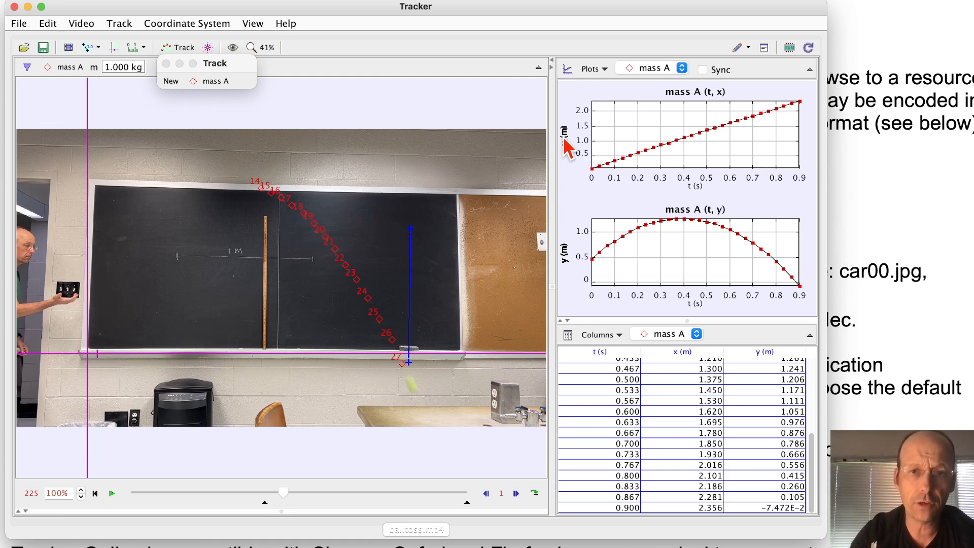
Keep the top graph on x position versus time and bring up its options
{"action": "left_click", "coordinate": [591, 68]}
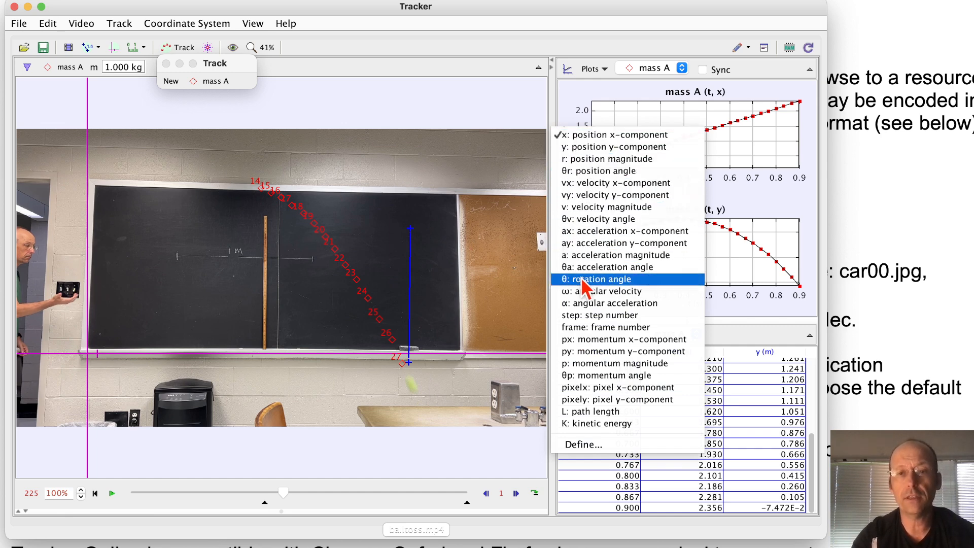
{"action": "mouse_move", "coordinate": [602, 286]}
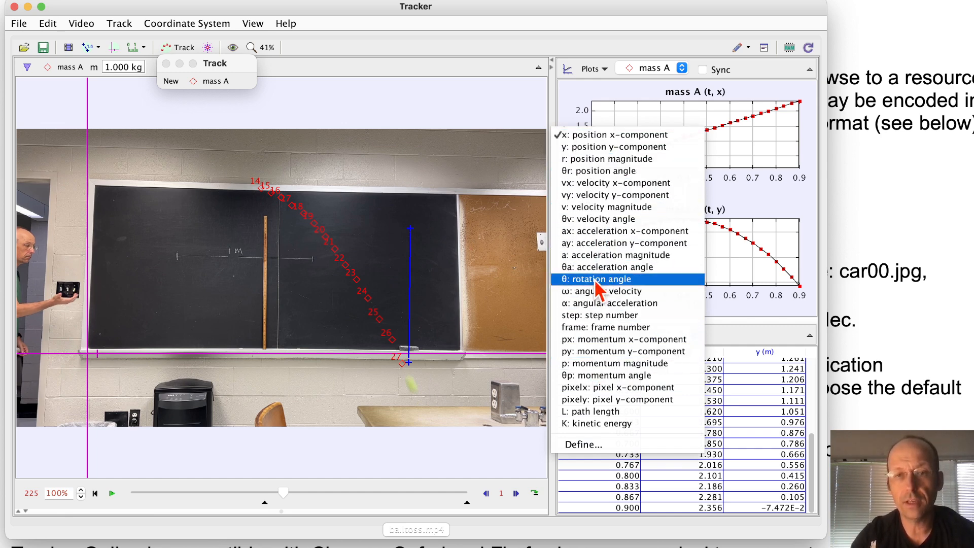
{"action": "mouse_move", "coordinate": [603, 146]}
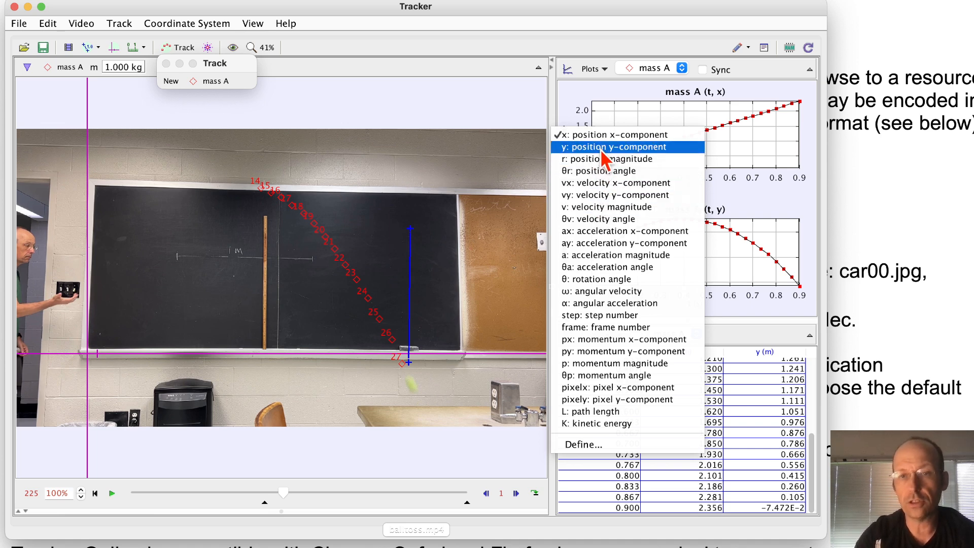
{"action": "mouse_move", "coordinate": [603, 158]}
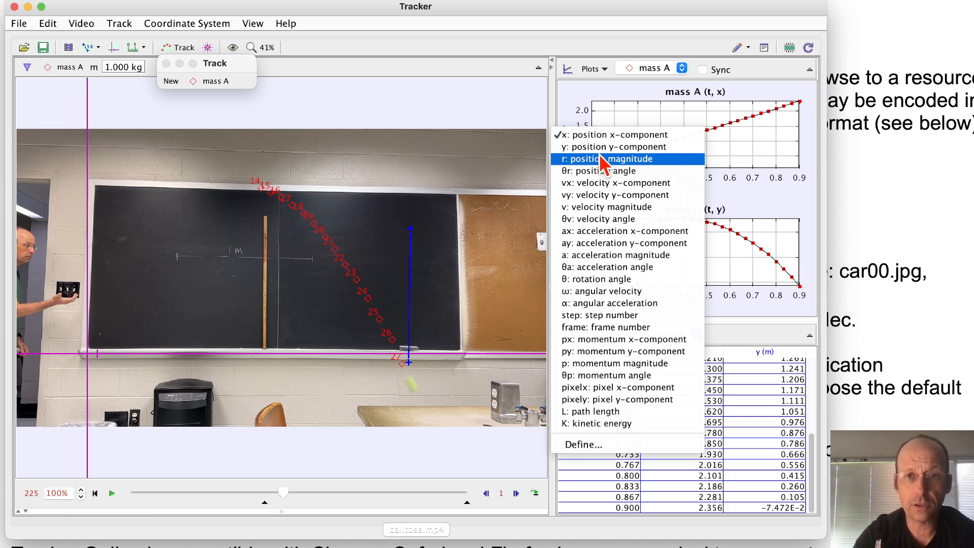
{"action": "left_click", "coordinate": [614, 134]}
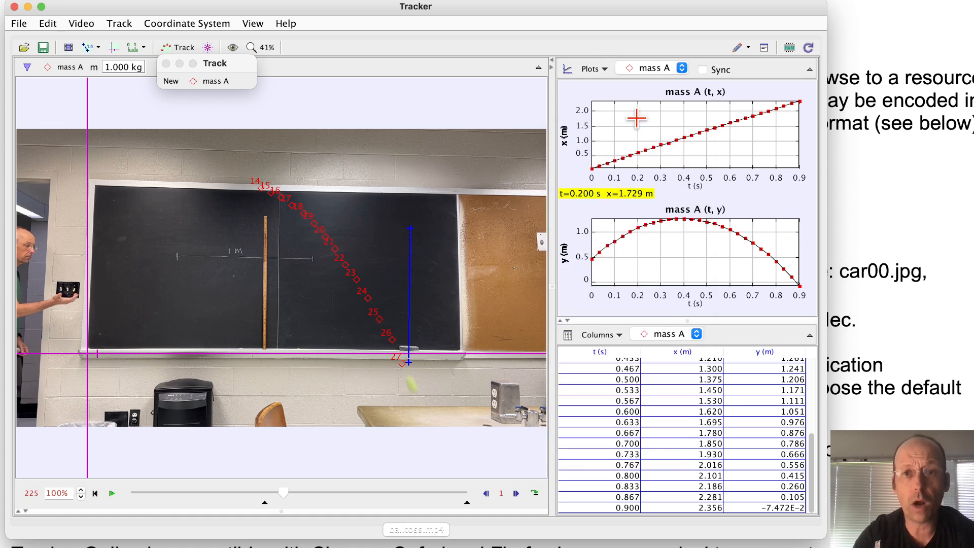
{"action": "mouse_move", "coordinate": [650, 128]}
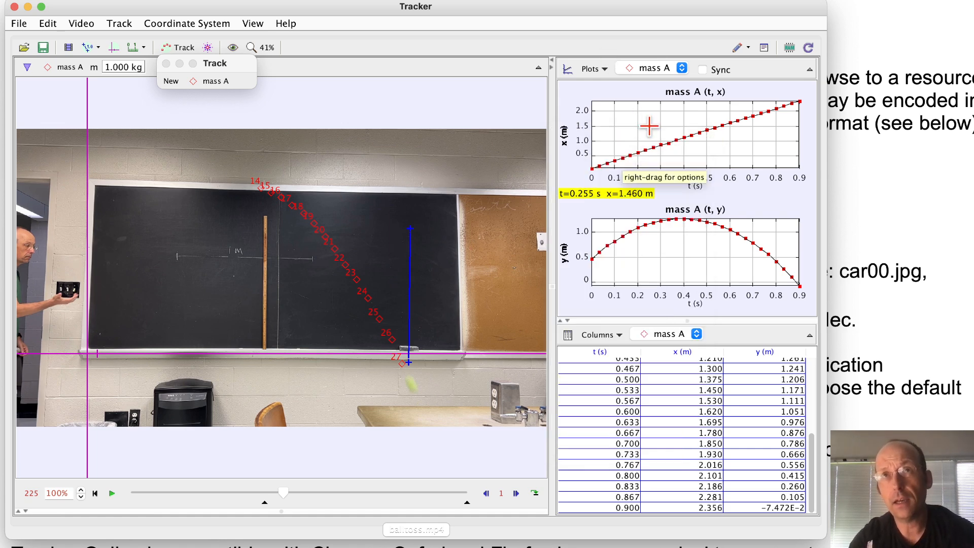
{"action": "right_click", "coordinate": [650, 124]}
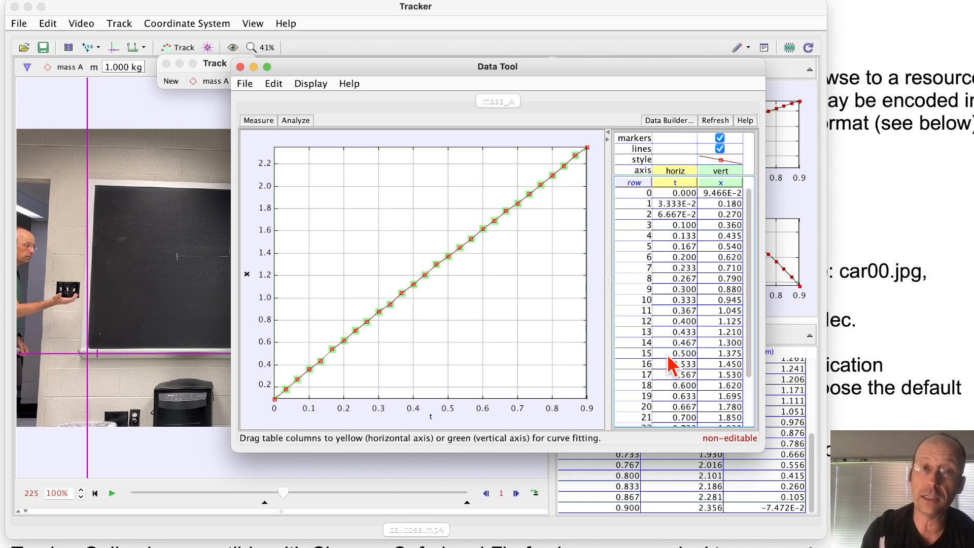
{"action": "mouse_move", "coordinate": [258, 120]}
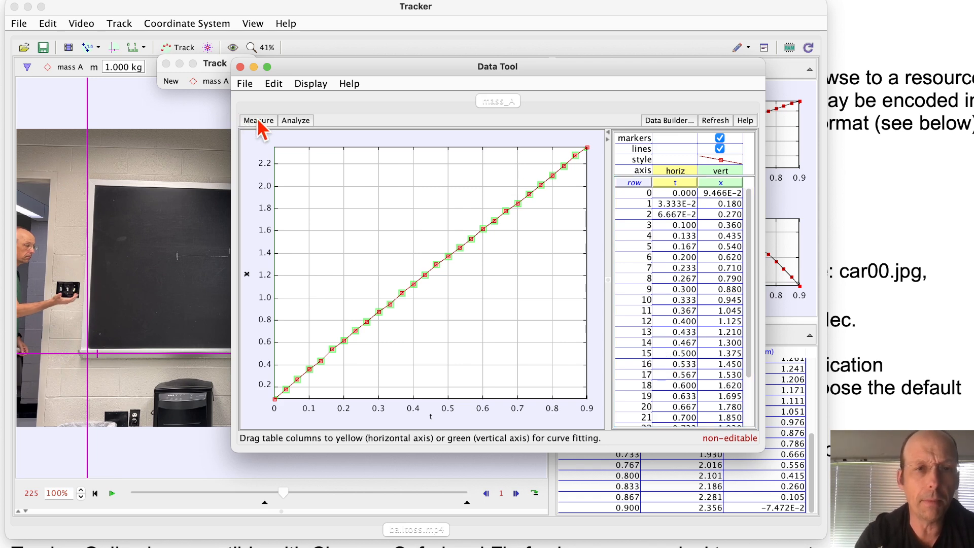
Fit x = A*t + B to the x(t) data, giving slope 2.494 ± 0.008 m/s
{"action": "left_click", "coordinate": [295, 120]}
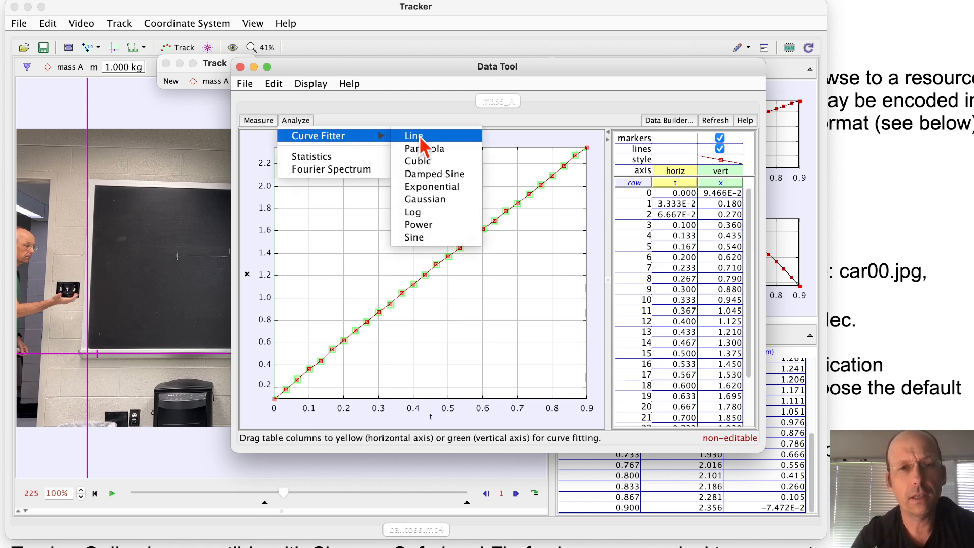
{"action": "left_click", "coordinate": [414, 135]}
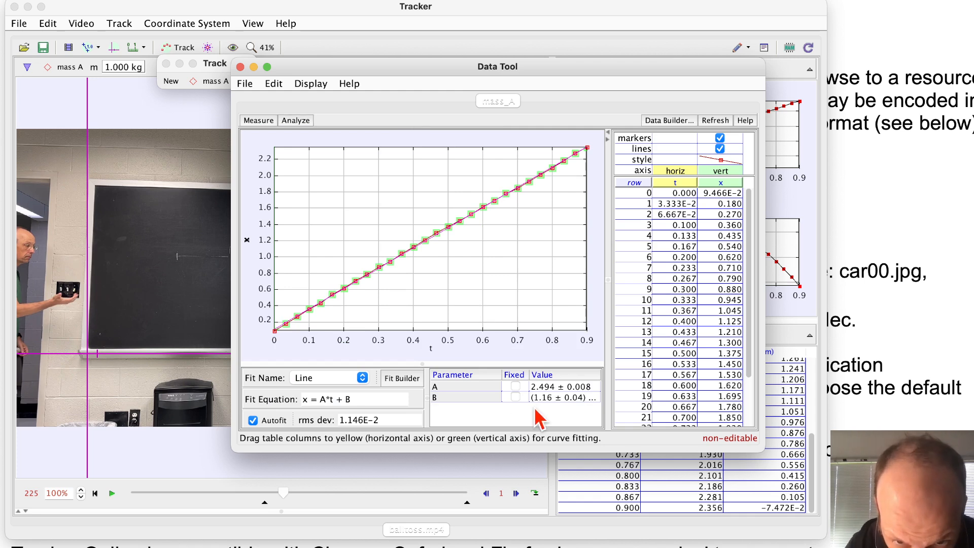
{"action": "mouse_move", "coordinate": [298, 407]}
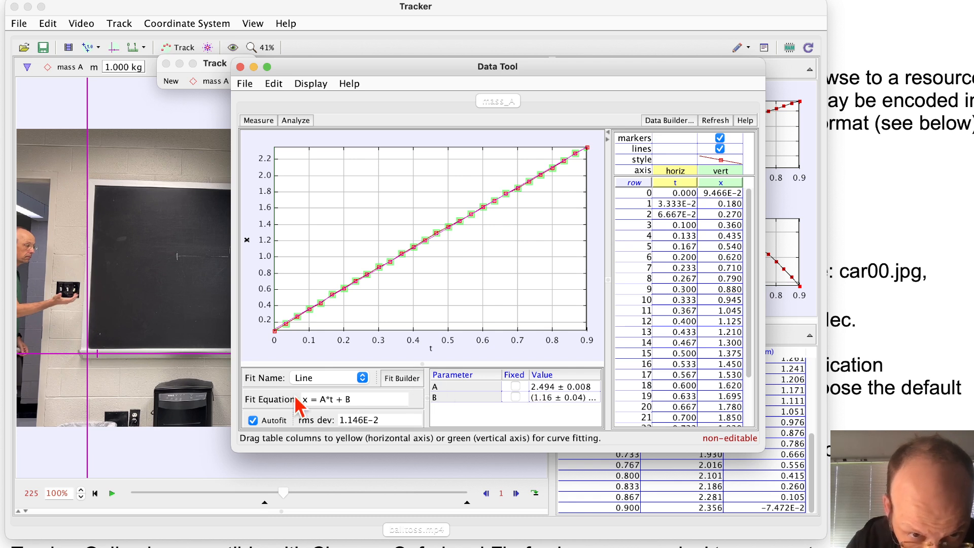
{"action": "mouse_move", "coordinate": [457, 407]}
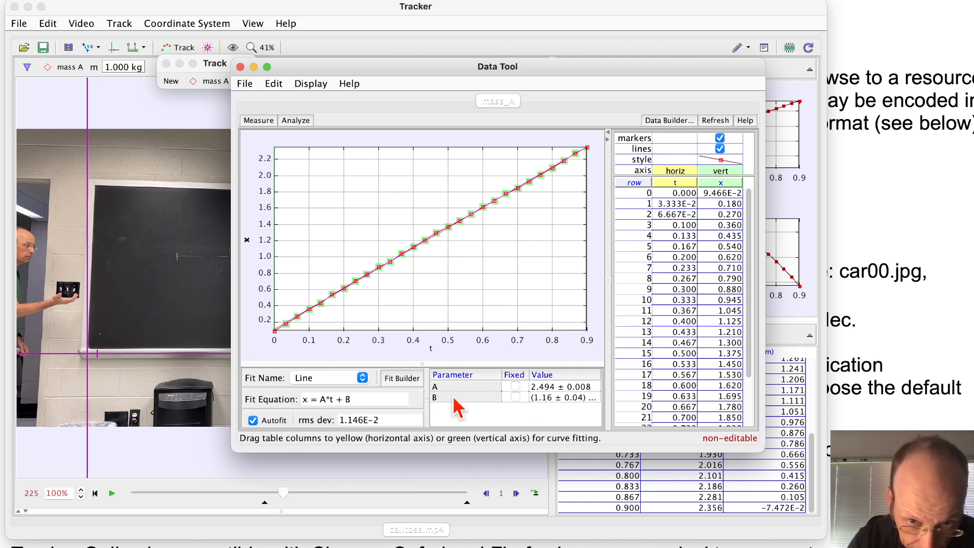
{"action": "mouse_move", "coordinate": [562, 401]}
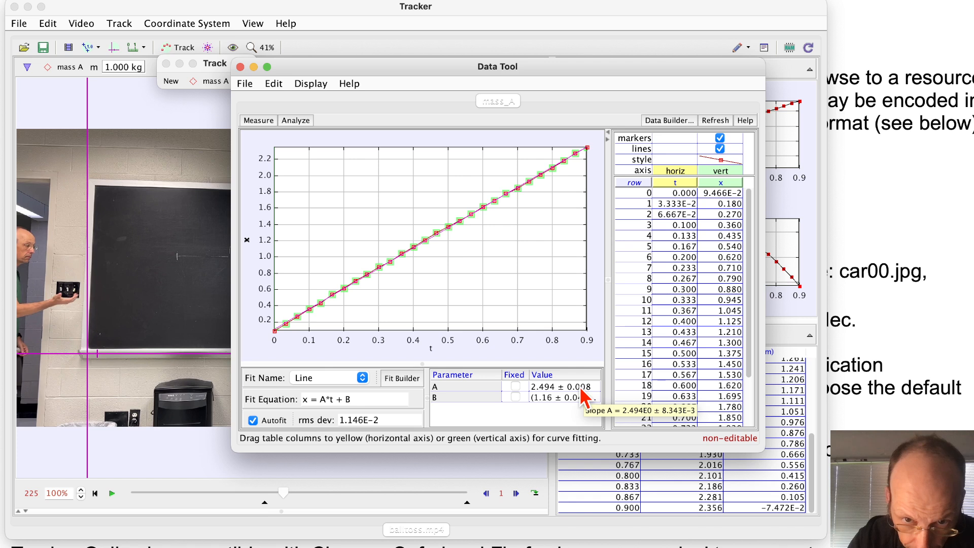
{"action": "mouse_move", "coordinate": [552, 401]}
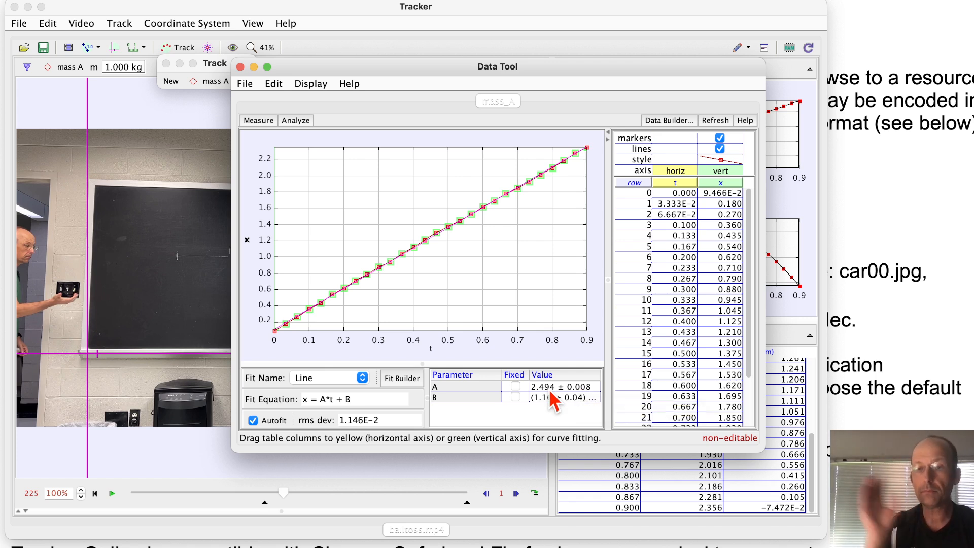
{"action": "mouse_move", "coordinate": [559, 422]}
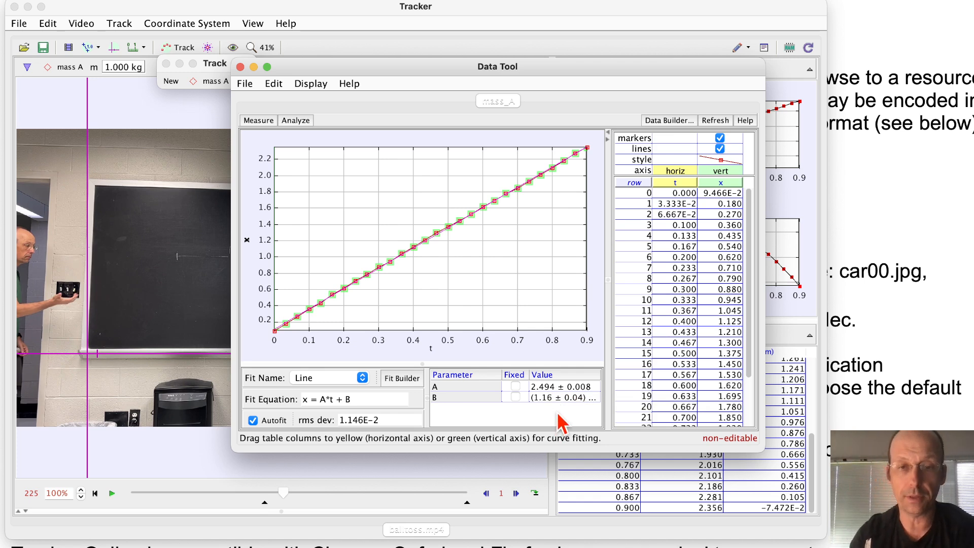
{"action": "mouse_move", "coordinate": [560, 422]}
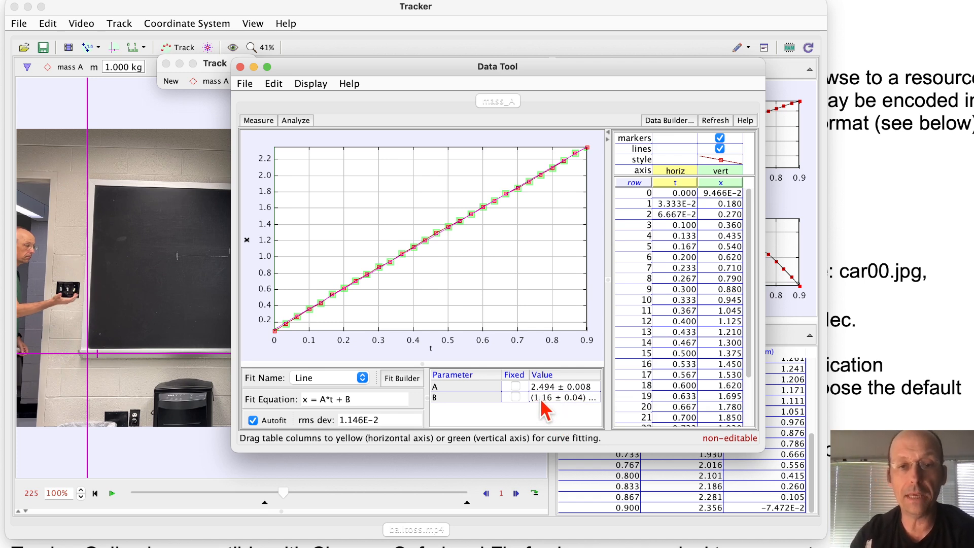
{"action": "mouse_move", "coordinate": [559, 397]}
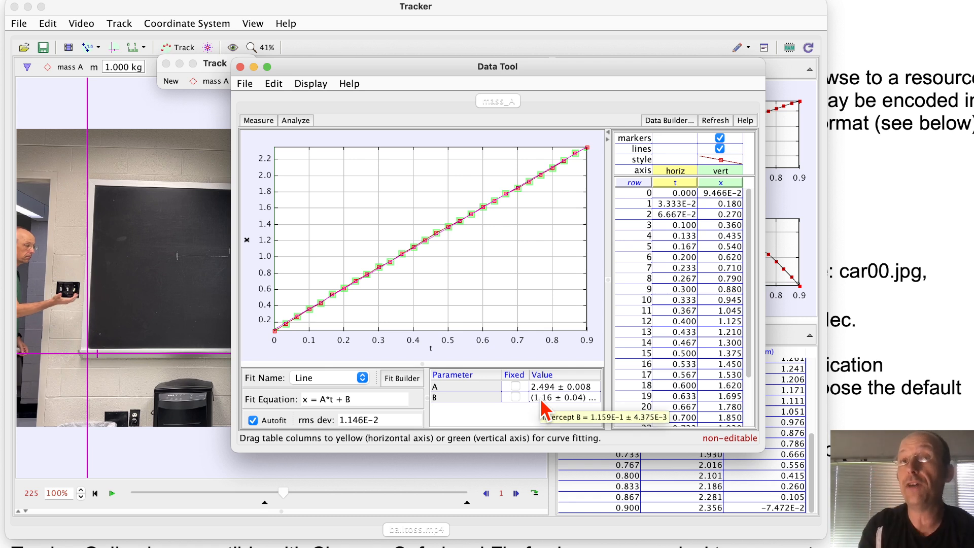
{"action": "mouse_move", "coordinate": [544, 410]}
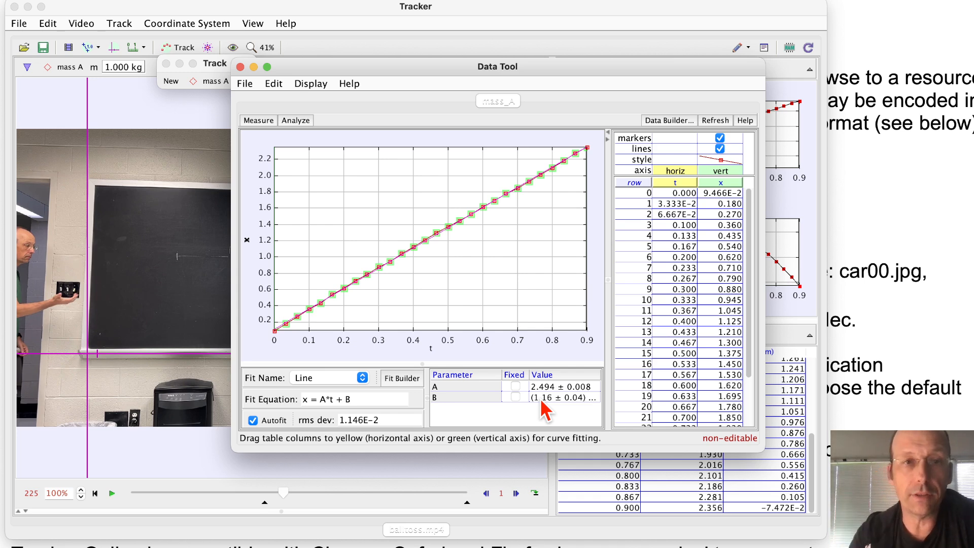
Close the Data Tool window after reading the line-fit slope A = 2.494
{"action": "left_click", "coordinate": [240, 67]}
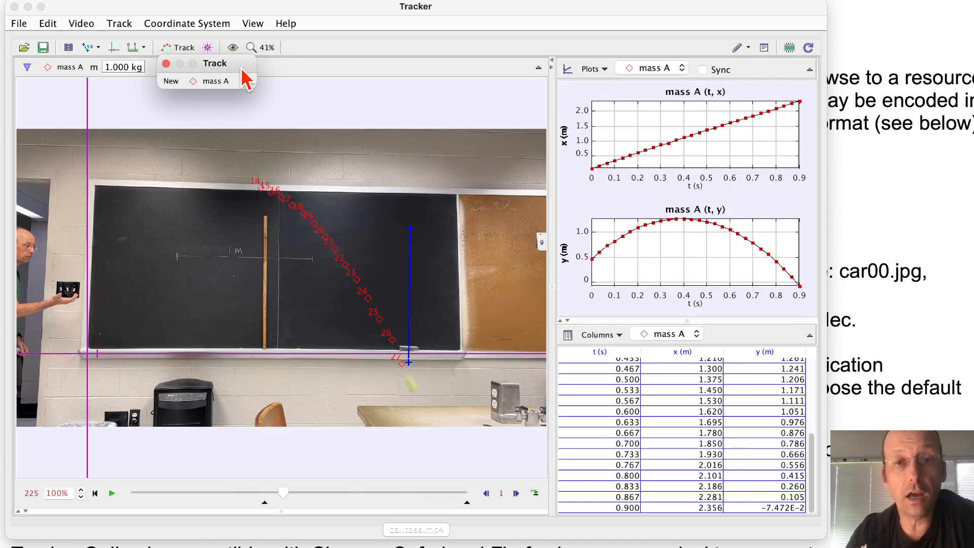
Send mass A's y versus t data to the Data Tool and hide the x series from the graph
{"action": "right_click", "coordinate": [668, 261]}
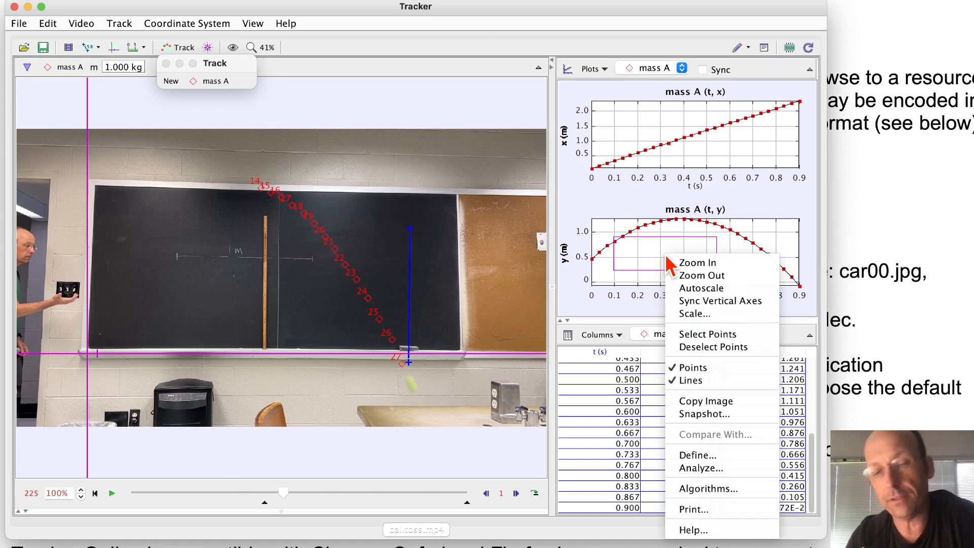
{"action": "mouse_move", "coordinate": [701, 448]}
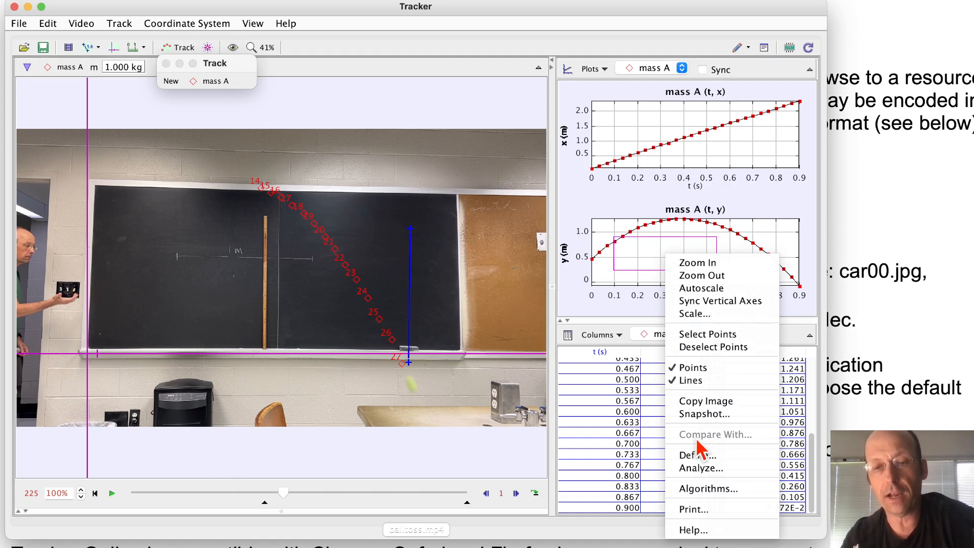
{"action": "left_click", "coordinate": [700, 467]}
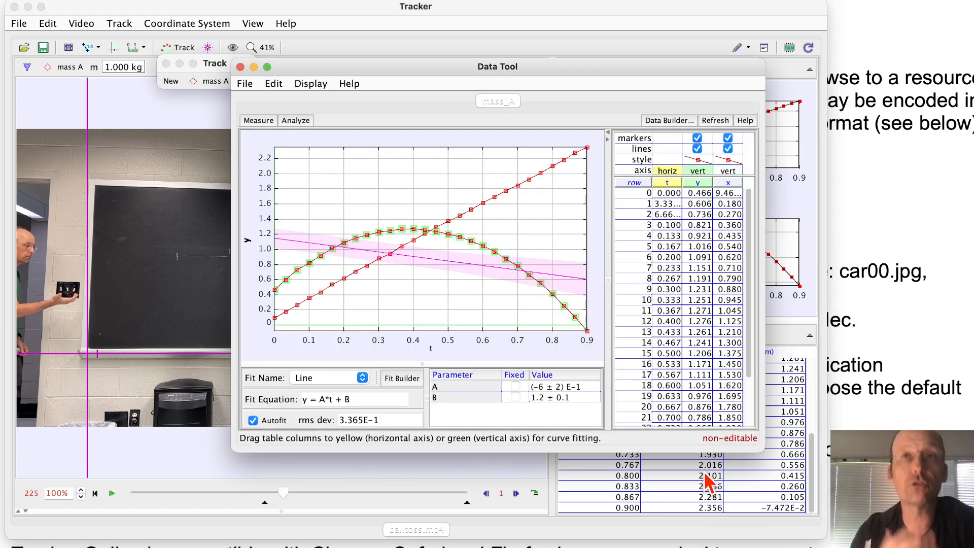
{"action": "mouse_move", "coordinate": [658, 259]}
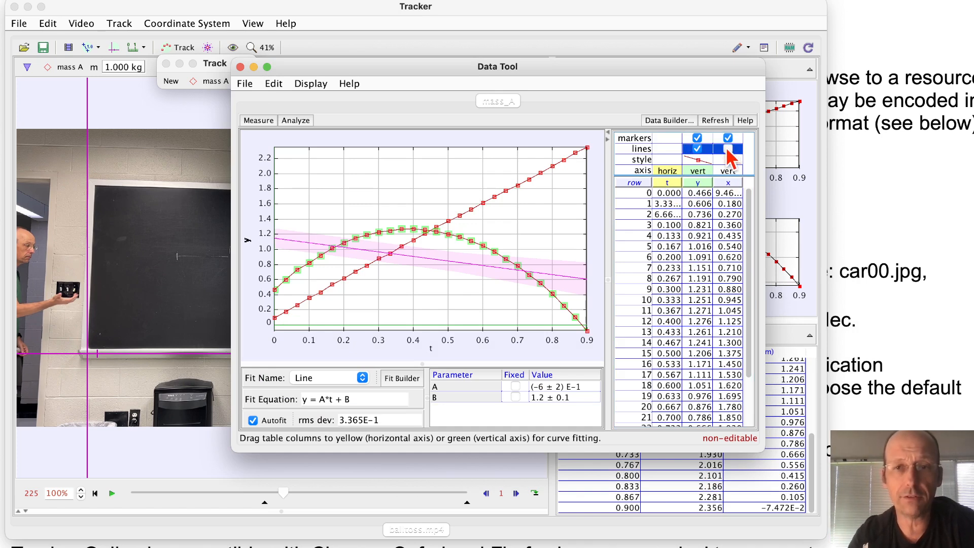
{"action": "left_click", "coordinate": [726, 137]}
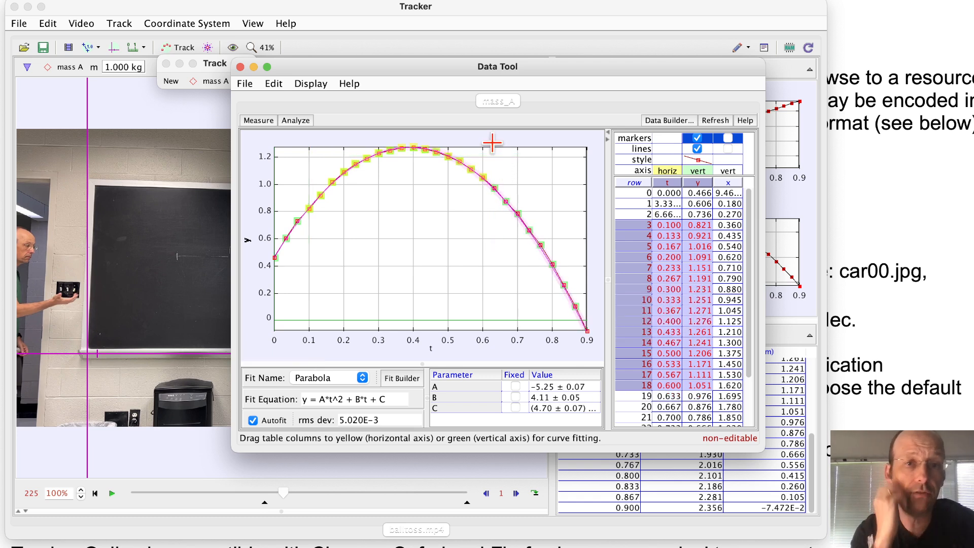
{"action": "mouse_move", "coordinate": [356, 193]}
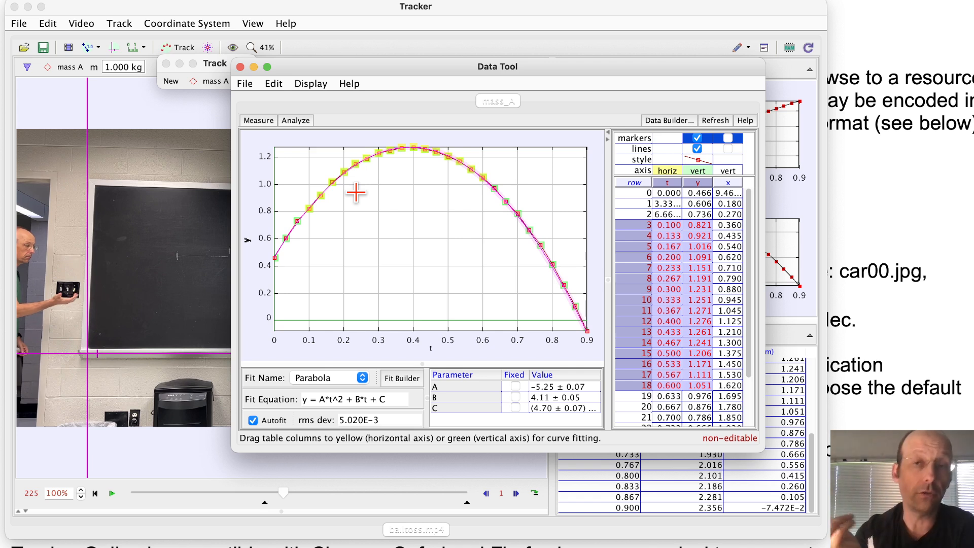
{"action": "mouse_move", "coordinate": [630, 225]}
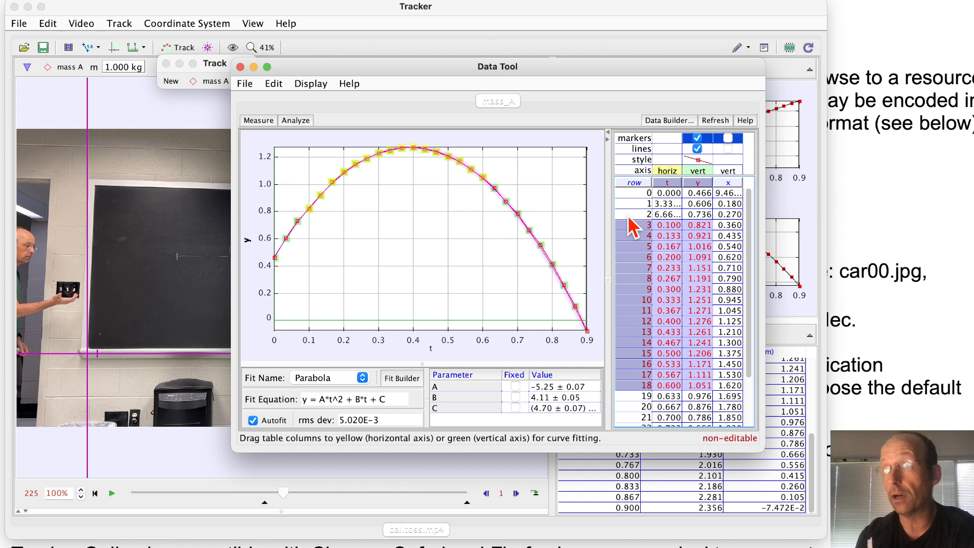
{"action": "mouse_move", "coordinate": [652, 208]}
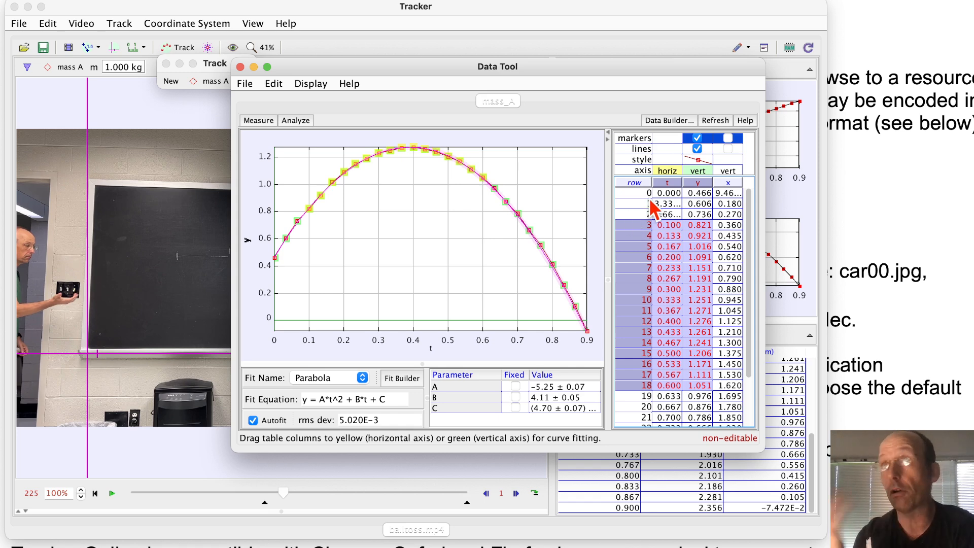